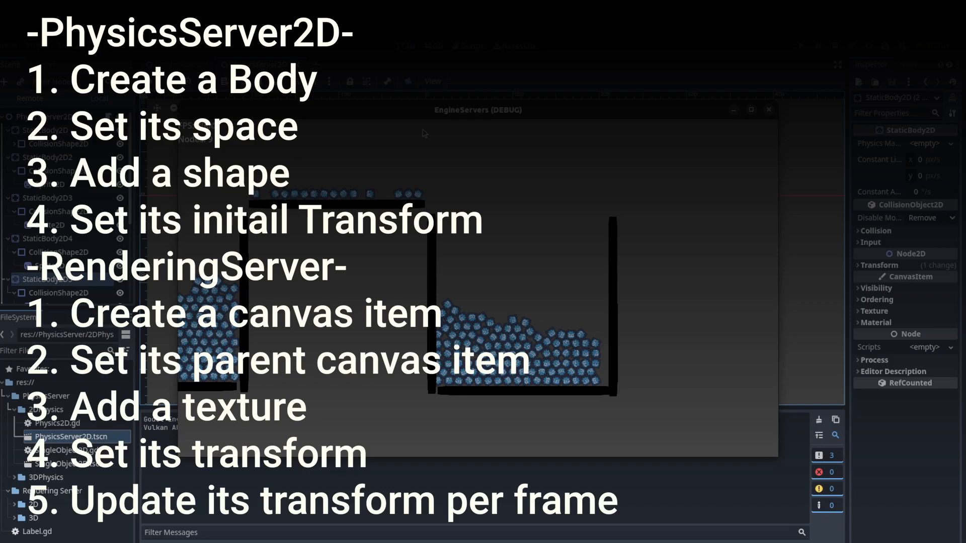
pyautogui.moveTo(708, 171)
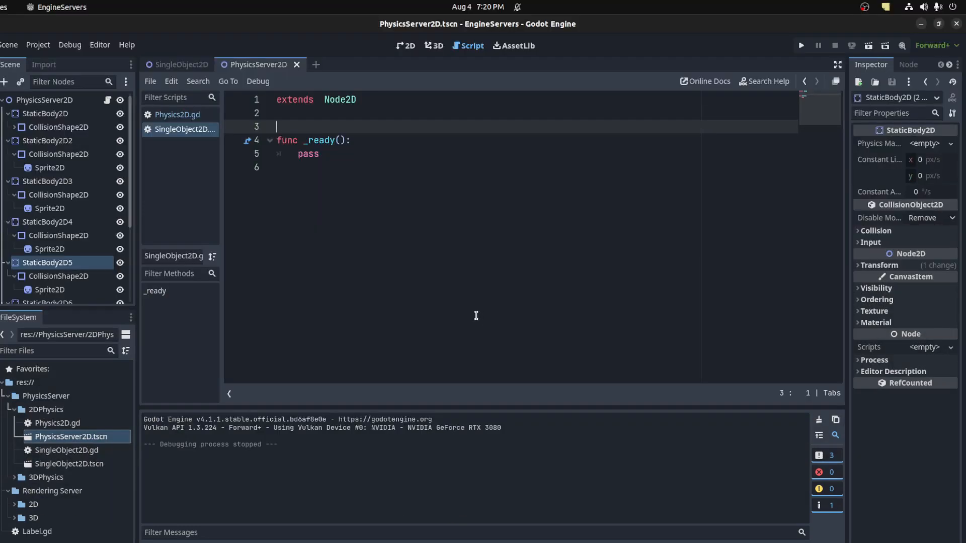
# - Declare object, img, a RectangleShape2D box_shape and an exported tex variable
pyautogui.write('var object')
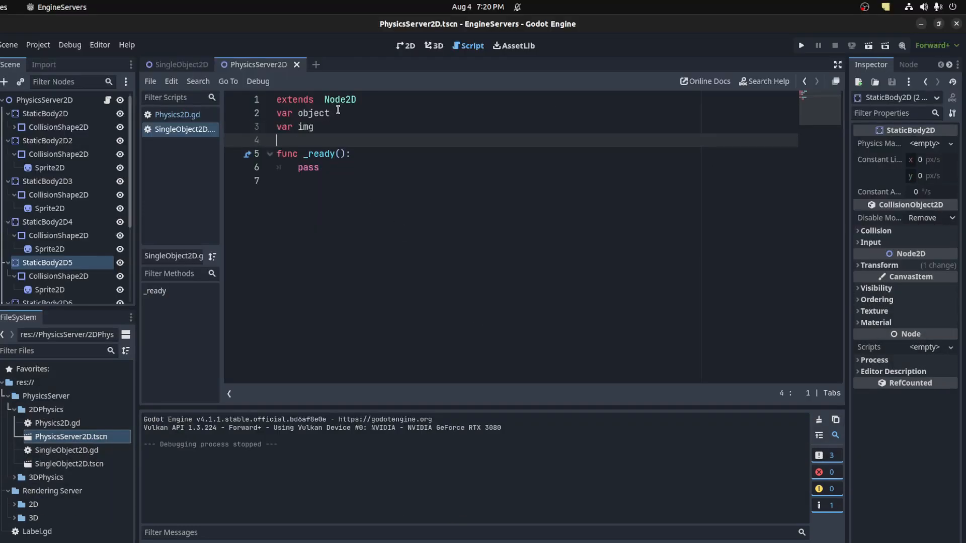
pyautogui.click(329, 114)
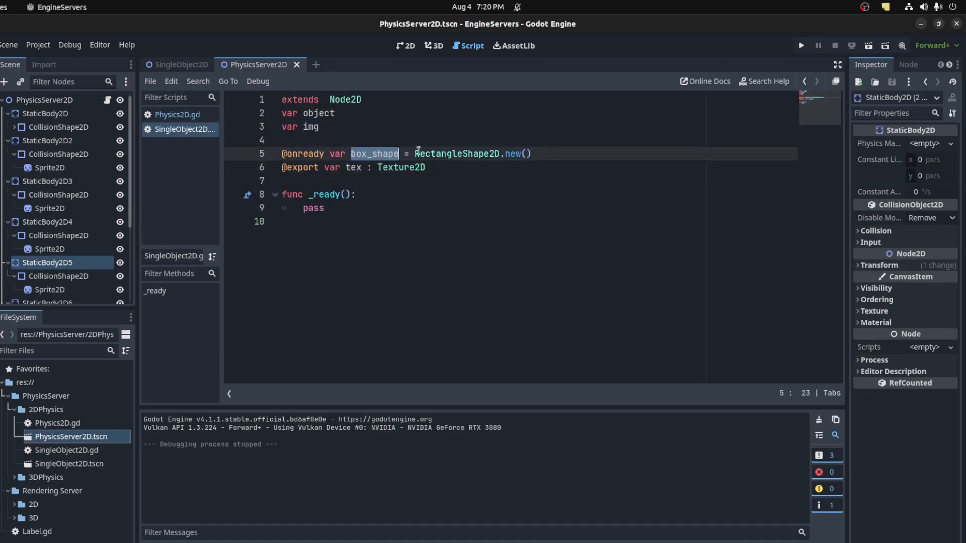
pyautogui.doubleClick(458, 154)
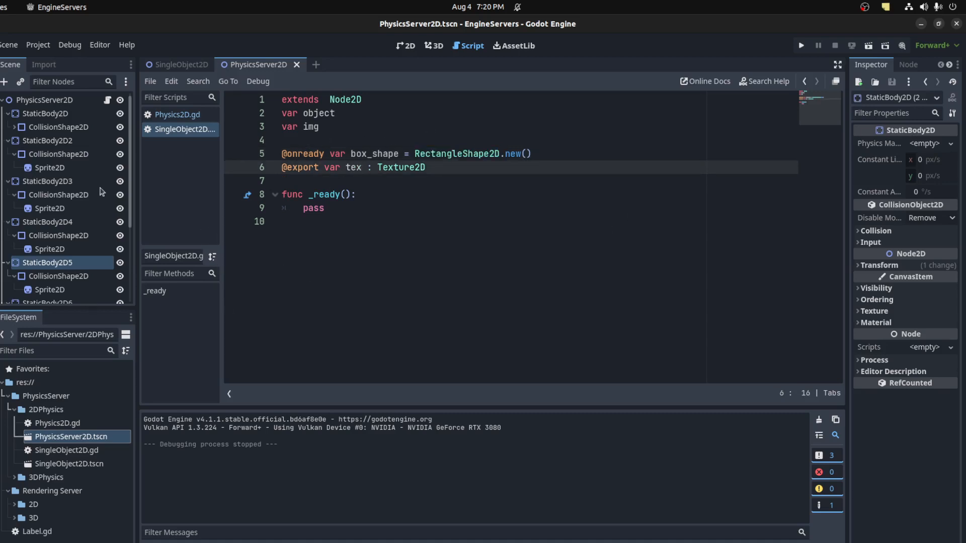
# - Load the Godot icon into the SingleObject root node's Tex property
pyautogui.click(179, 64)
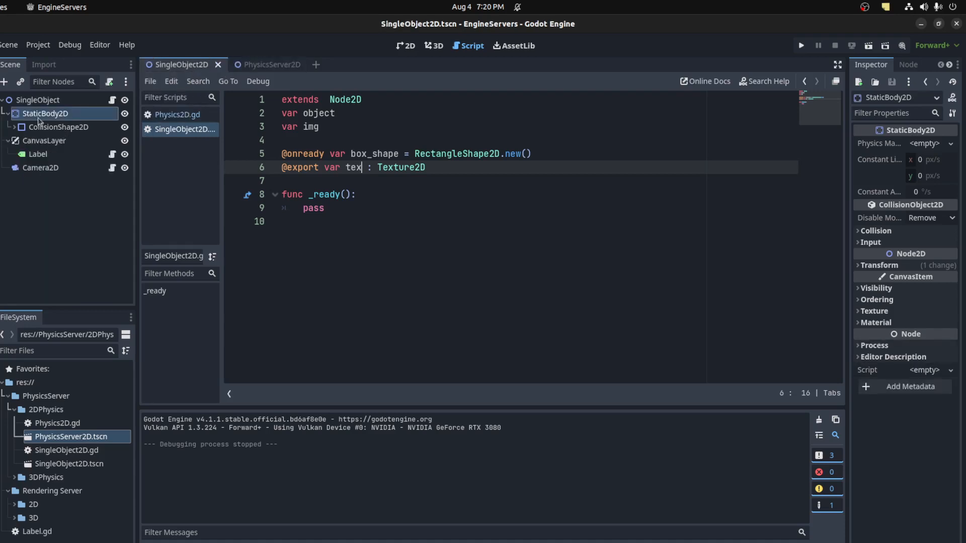
pyautogui.click(37, 100)
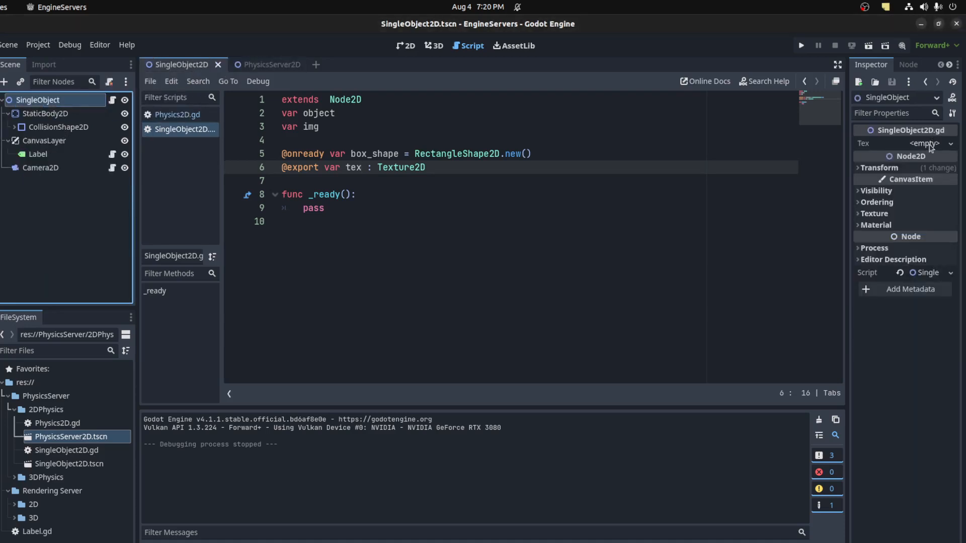
pyautogui.click(924, 143)
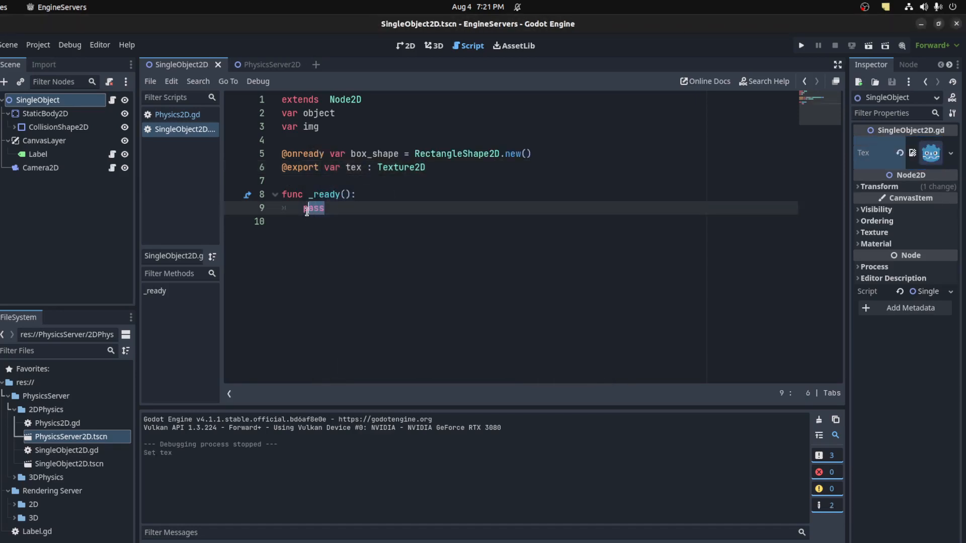
# - Size box_shape to 64×64, store PhysicsServer2D as ps, and create the body object
pyautogui.write('box_shape.size = Vector2(64,64)')
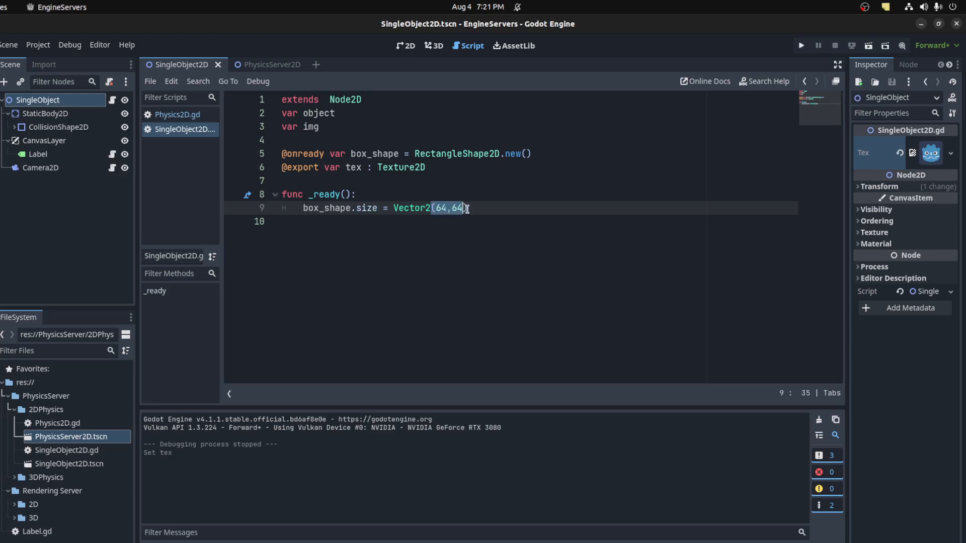
pyautogui.doubleClick(373, 154)
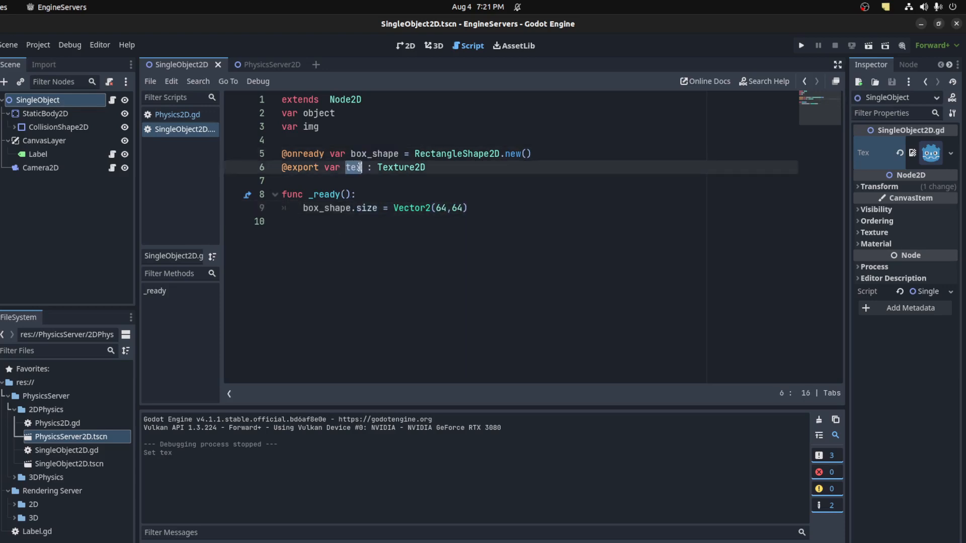
pyautogui.write('var ps = PhysicsServer2D')
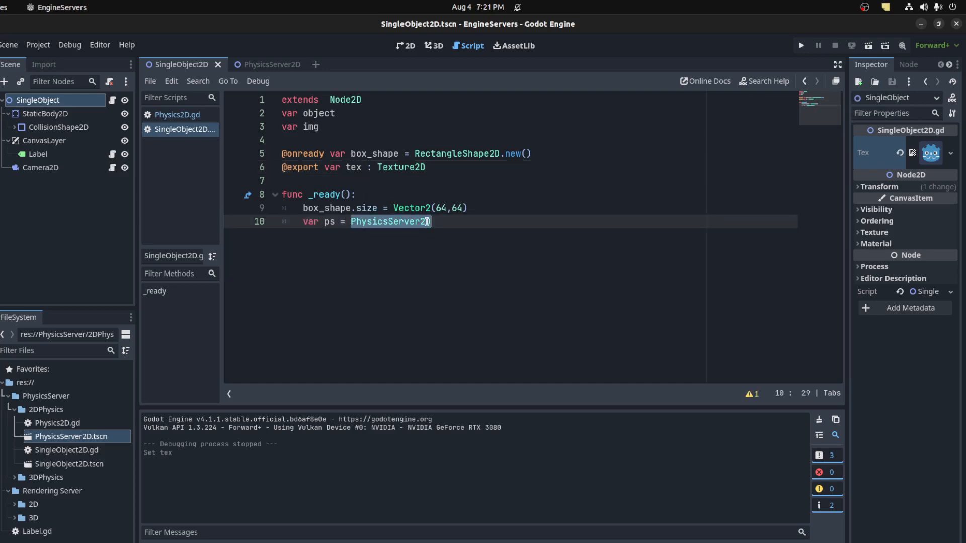
pyautogui.press('Return')
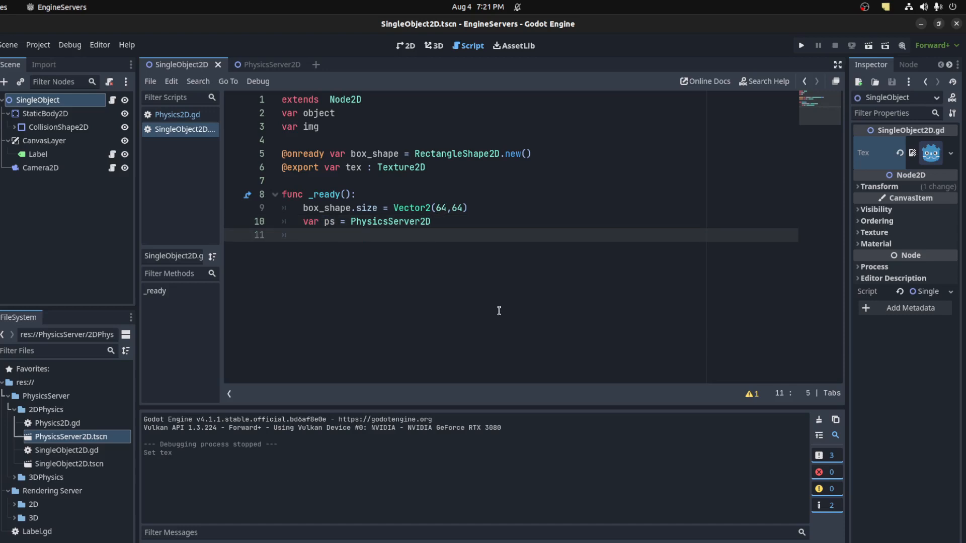
pyautogui.write('object =')
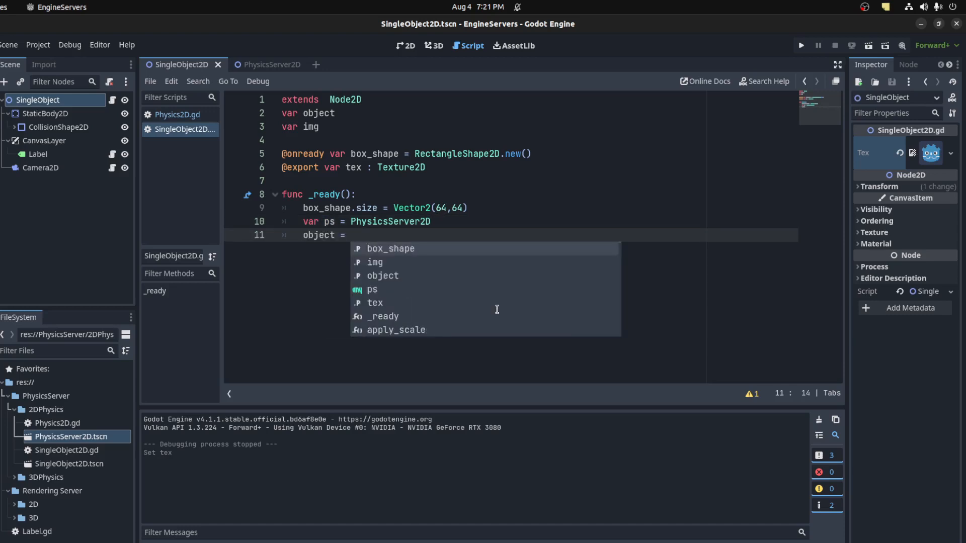
pyautogui.write('PhysicsServer2D.')
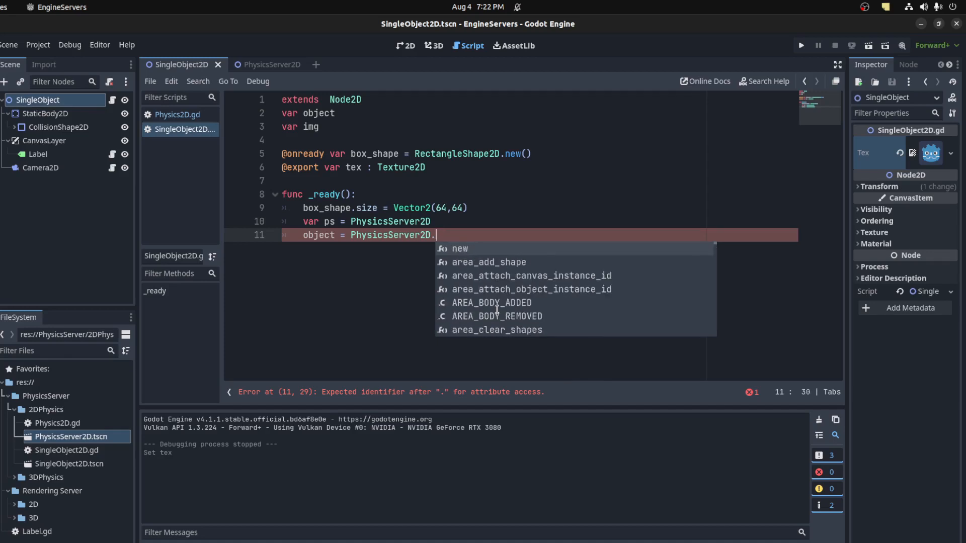
pyautogui.write('ps.body_create()')
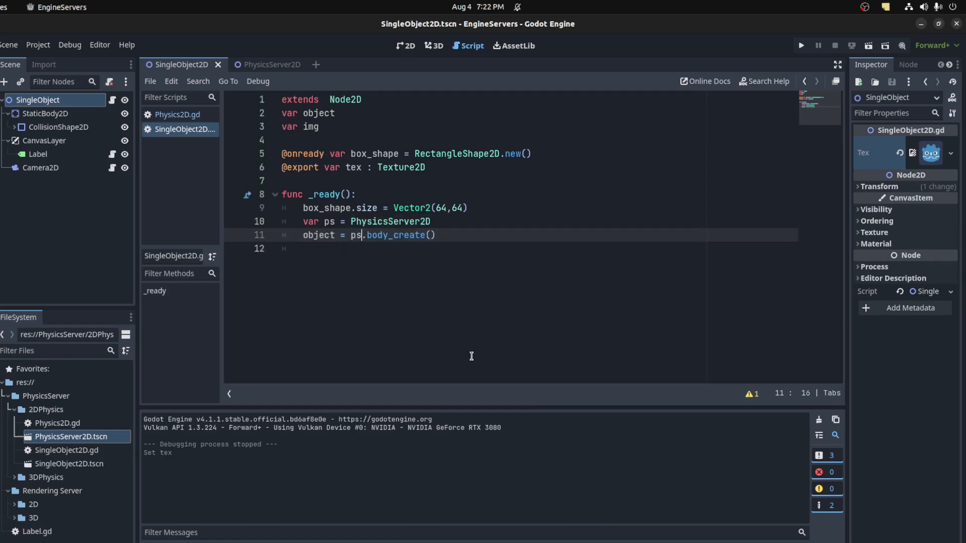
# - Put the body in get_world_2d().space and attach box_shape to it
pyautogui.write('ps.body_set_space(')
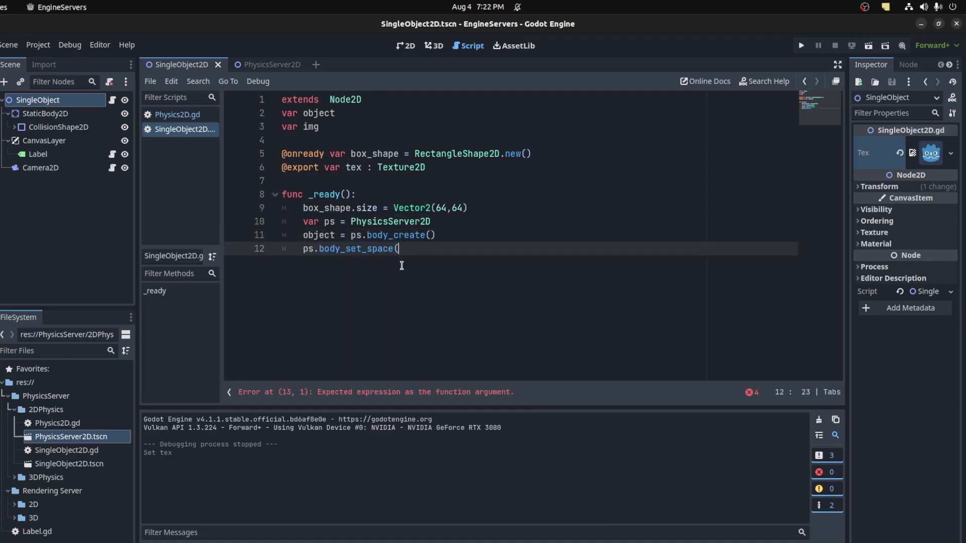
pyautogui.write('get_world_2d().space')
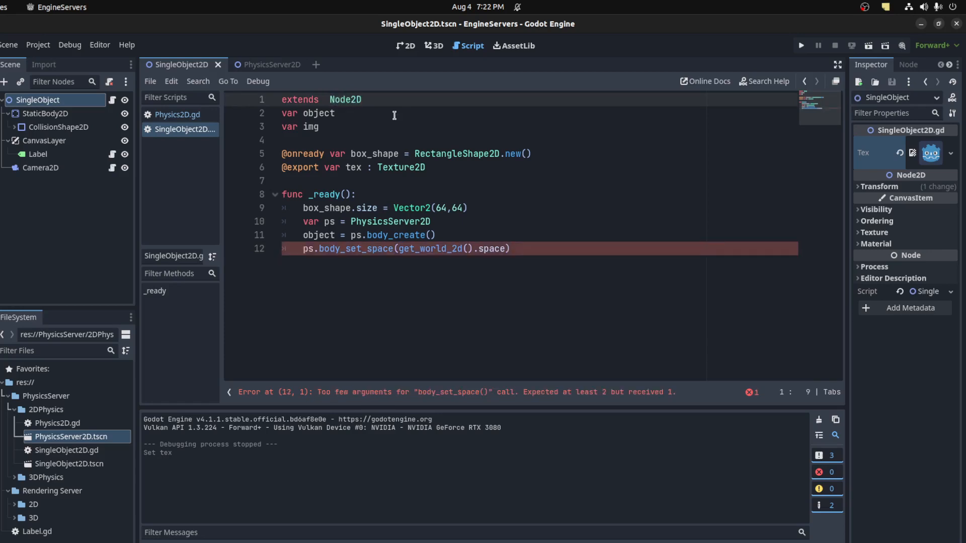
pyautogui.click(522, 249)
pyautogui.write('ps.body_add_shape(object')
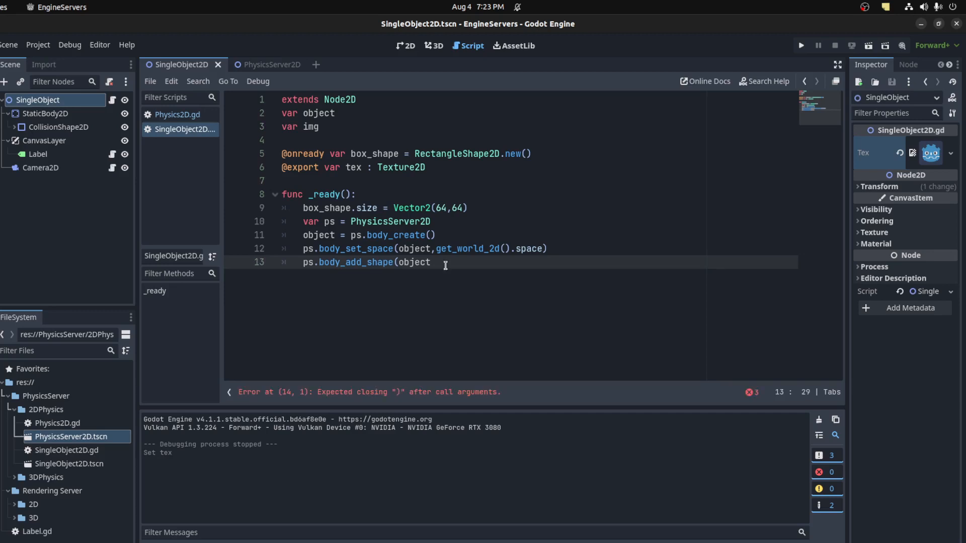
pyautogui.write(',bo')
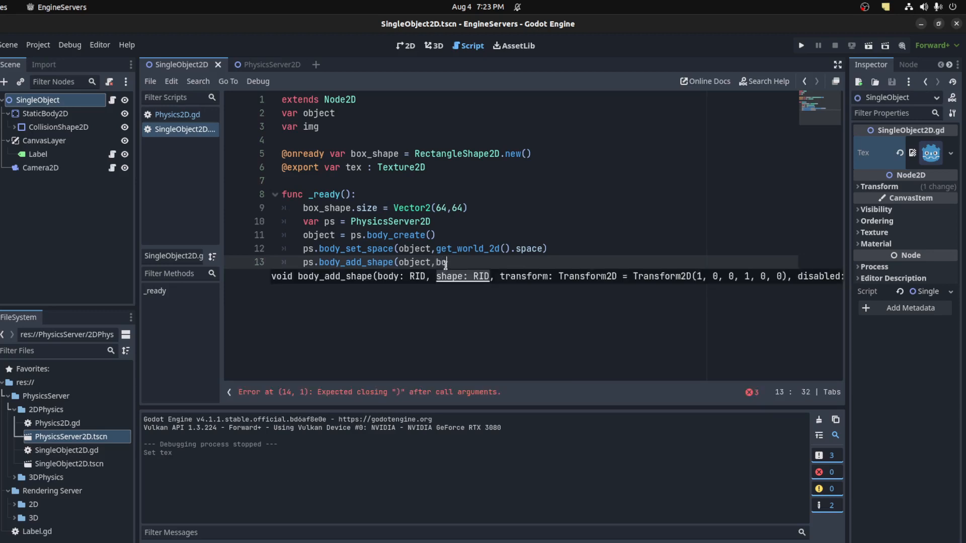
pyautogui.write('box_shape)')
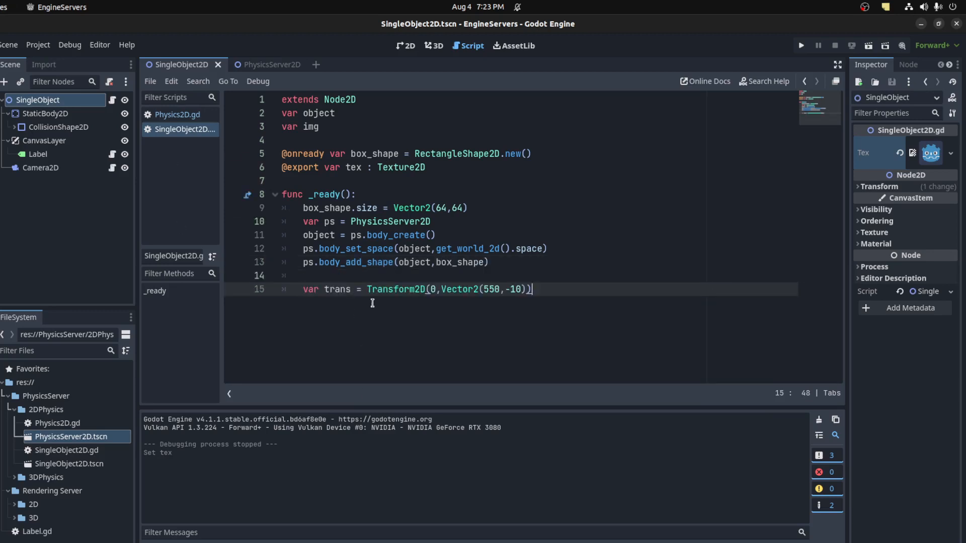
# - Apply trans at (550, -10) to the body via body_set_state with BODY_STATE_TRANSFORM
pyautogui.doubleClick(492, 288)
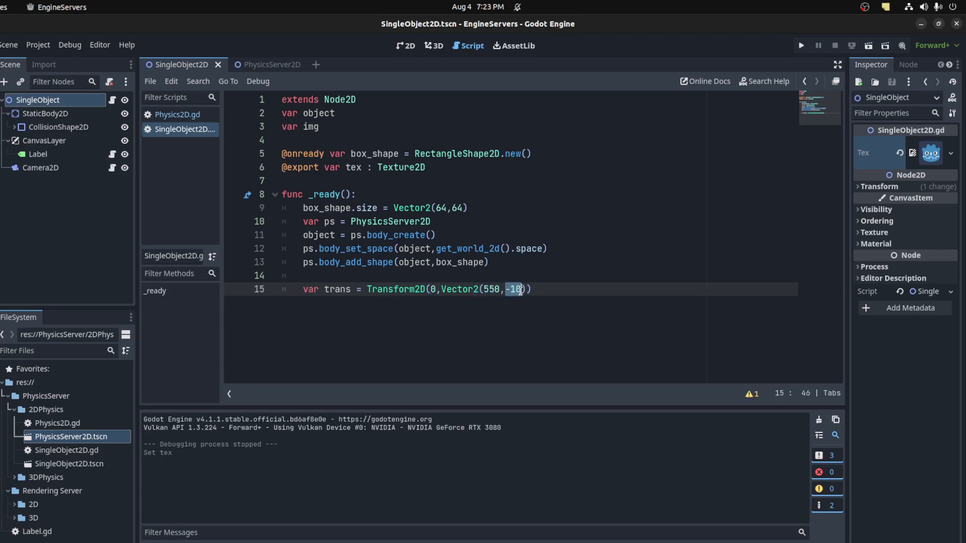
pyautogui.press('Return')
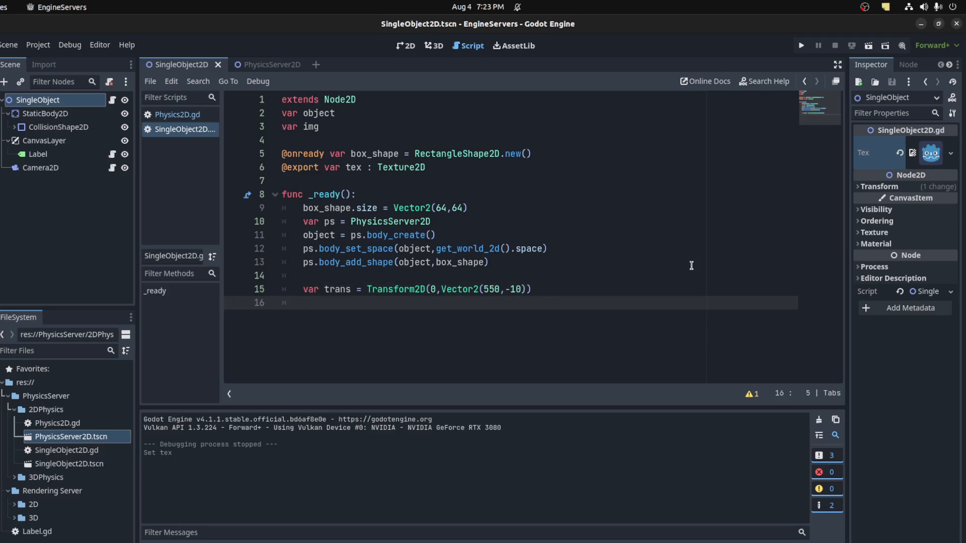
pyautogui.write('ps.bo')
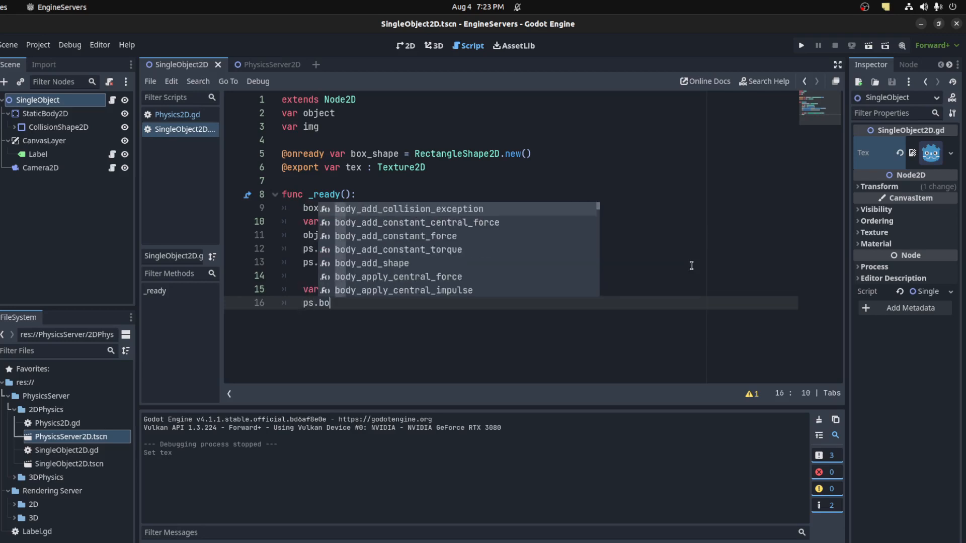
pyautogui.write('dy_set_state(')
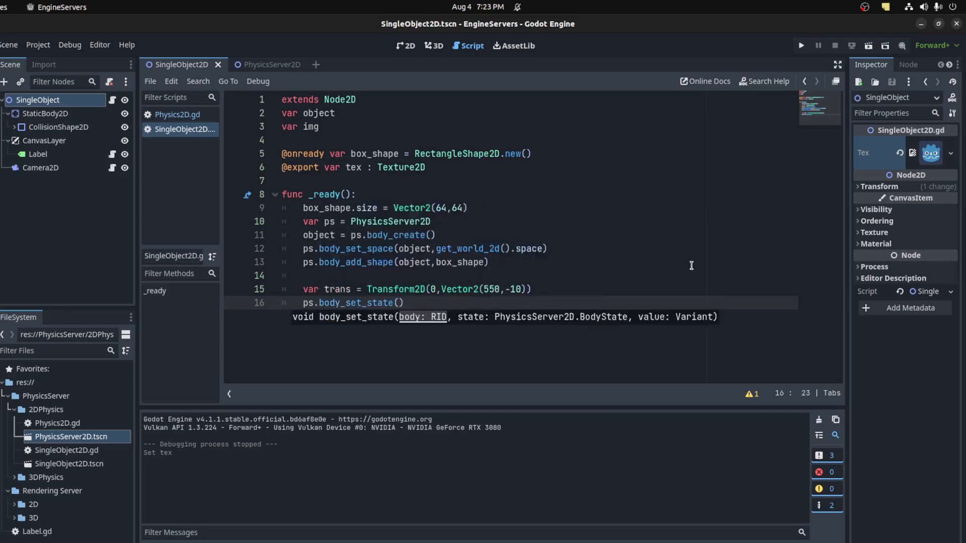
pyautogui.write('object,')
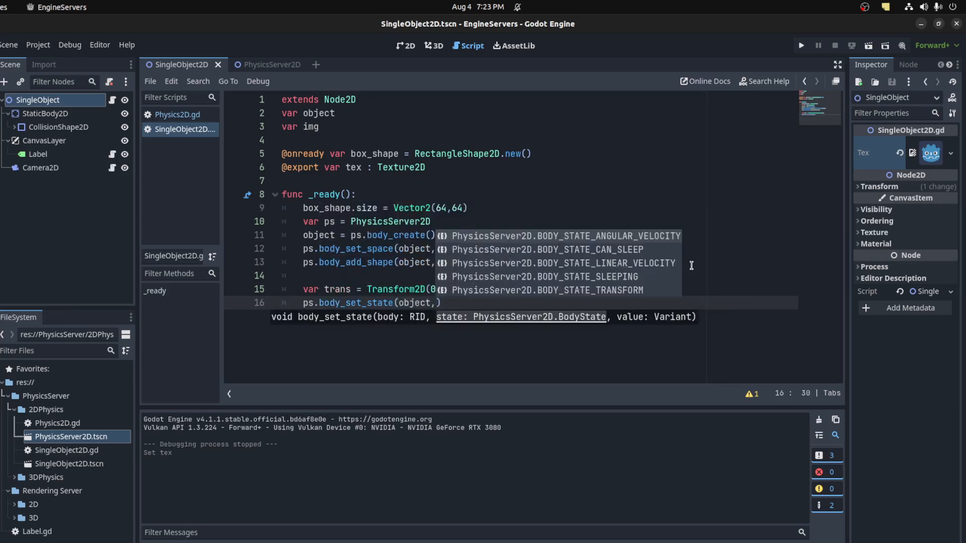
pyautogui.click(547, 290)
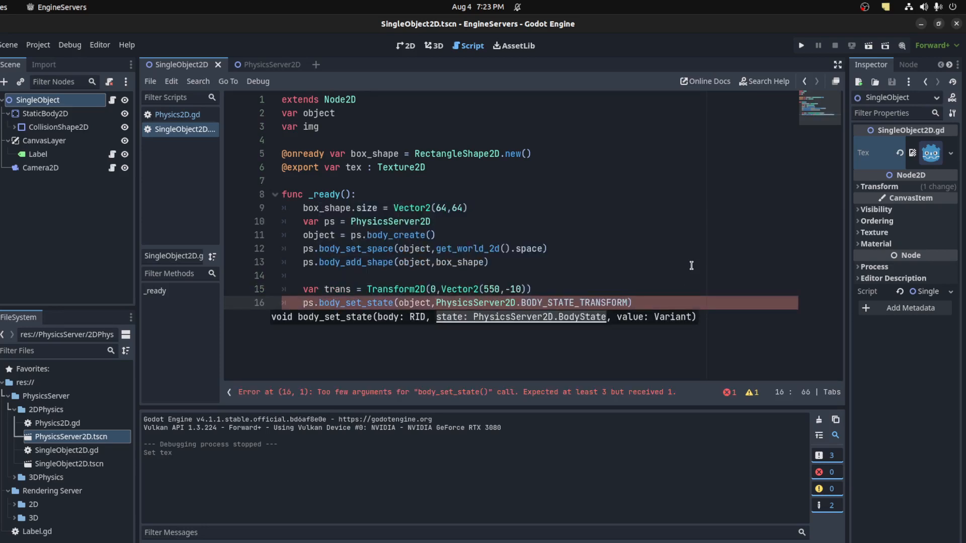
pyautogui.write(',trans')
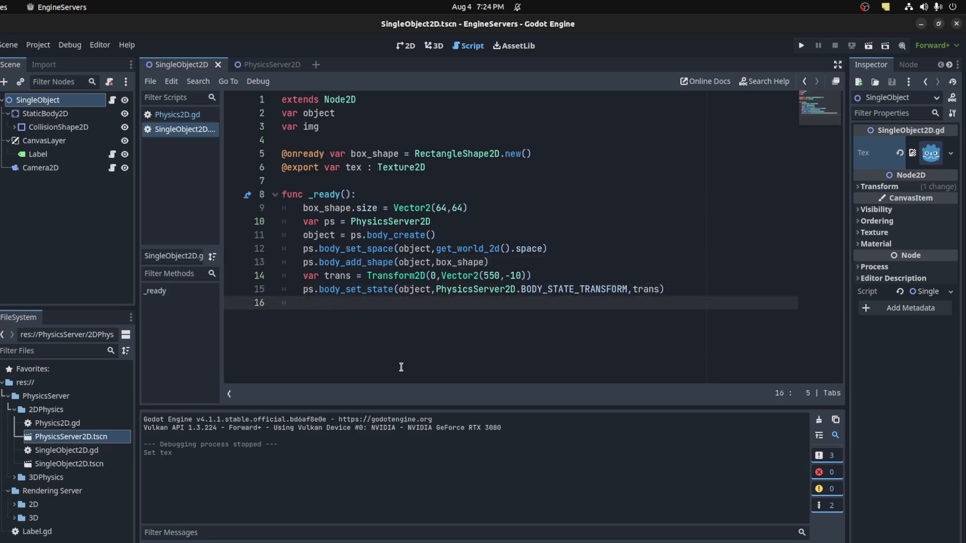
pyautogui.press('Return')
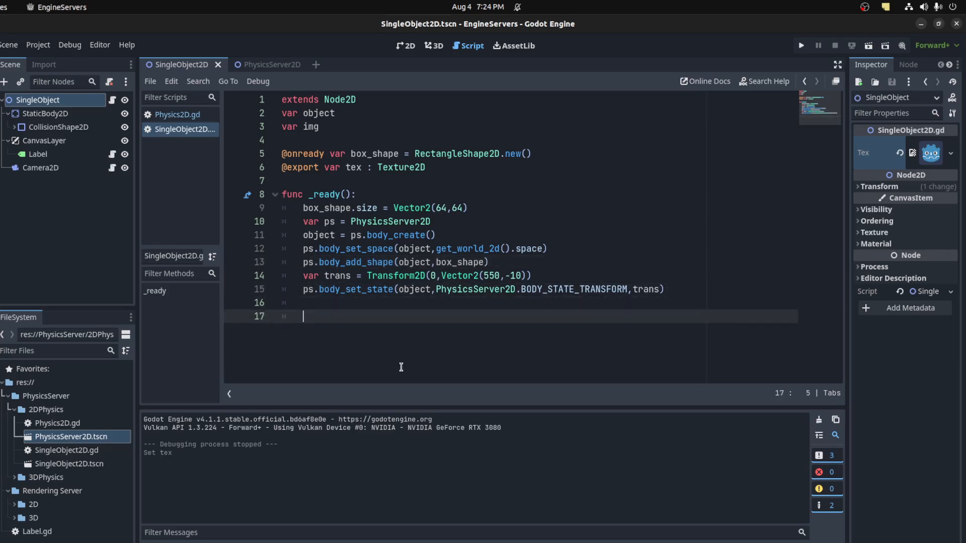
# - Create an rs RenderingServer canvas item img parented to the node's canvas item
pyautogui.write('var')
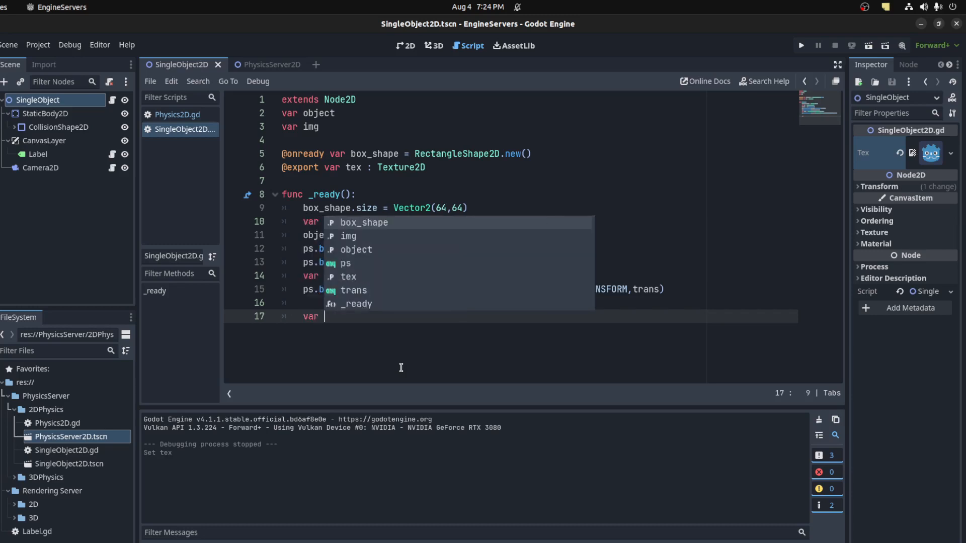
pyautogui.write('rs = RenderingServer')
pyautogui.write('img = rs.canvas_item_create()')
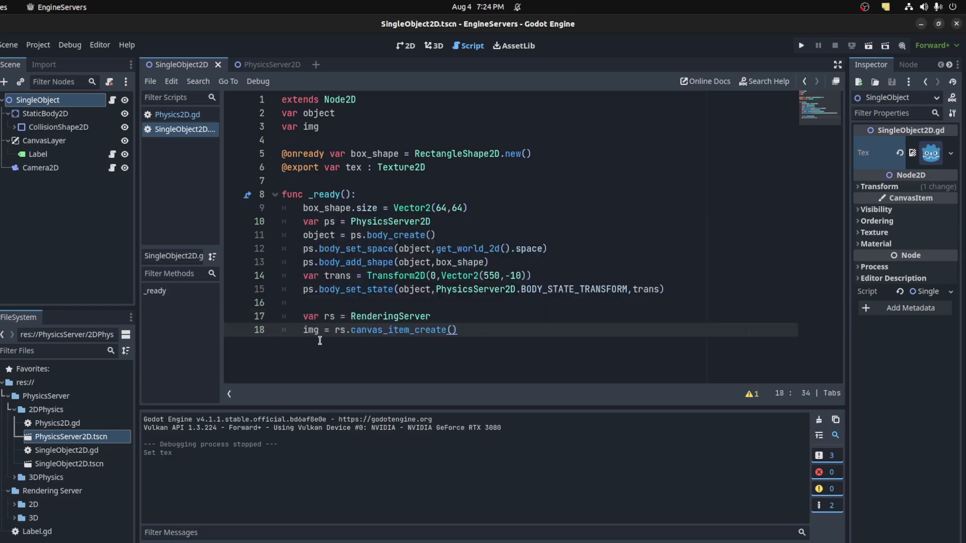
pyautogui.click(345, 329)
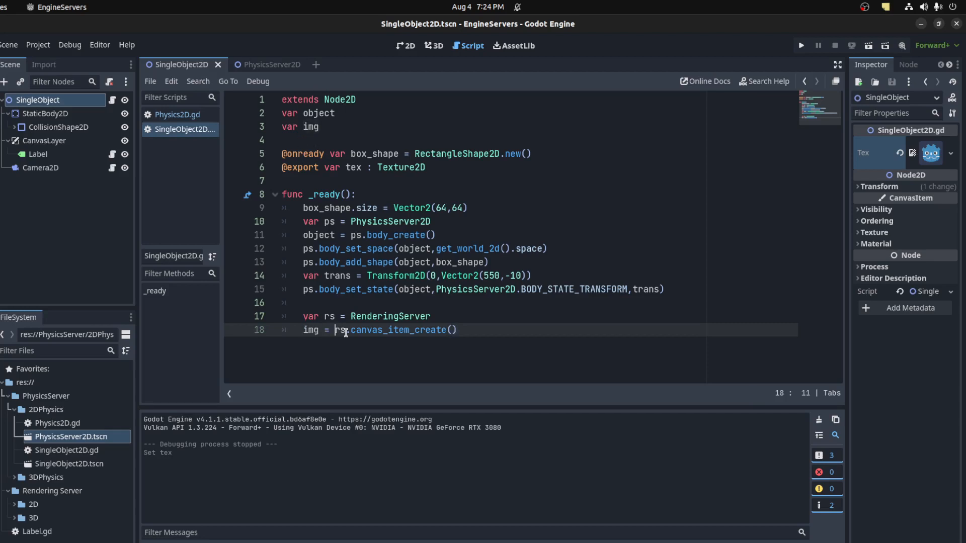
pyautogui.click(496, 329)
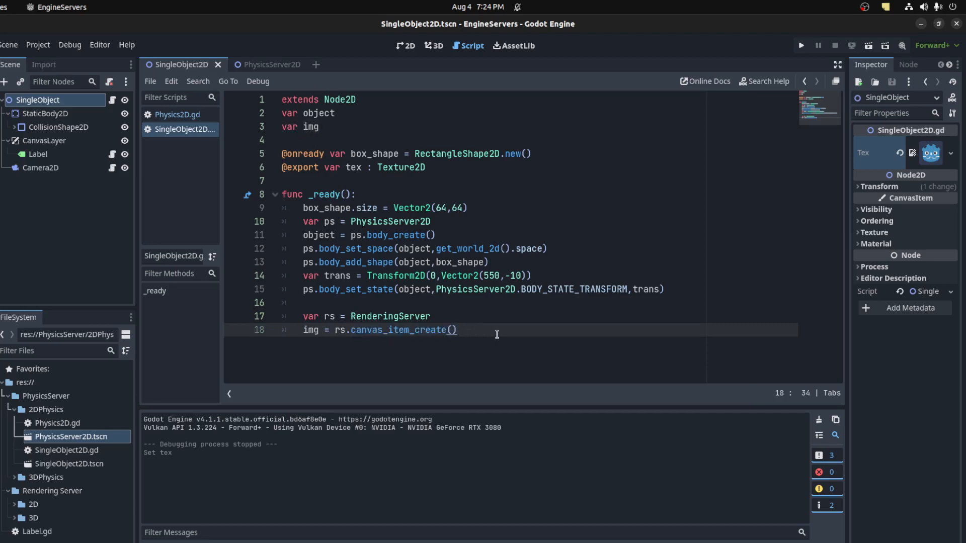
pyautogui.write('rs.canvas_item_set_parent(img,get_canvas_item())')
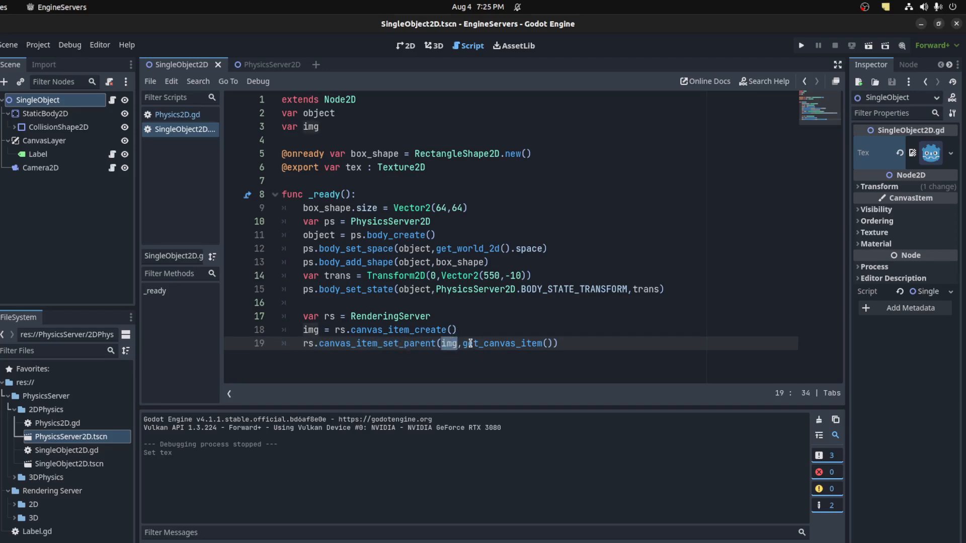
# - Draw tex on img as a Rect2(-32, -32, 64, 64) texture rectangle
pyautogui.click(560, 344)
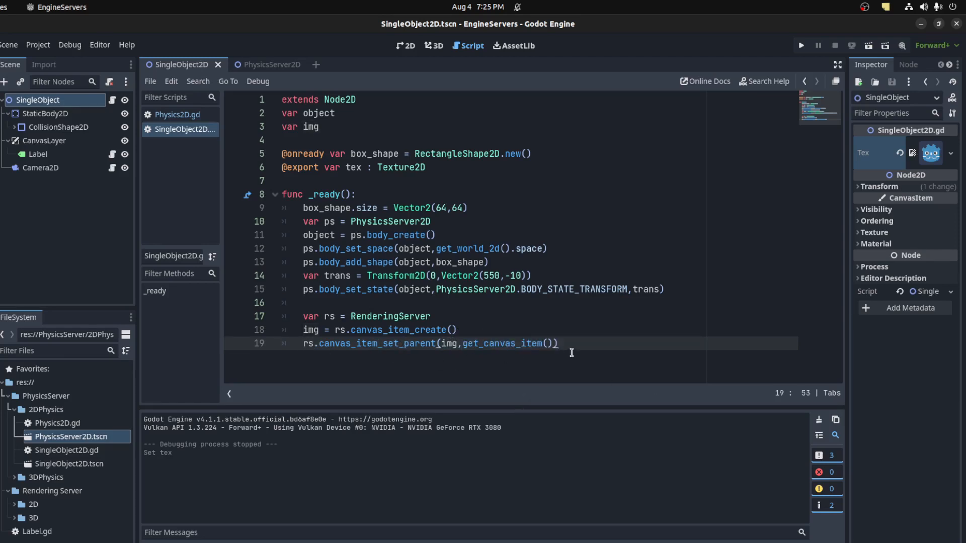
pyautogui.write('rs')
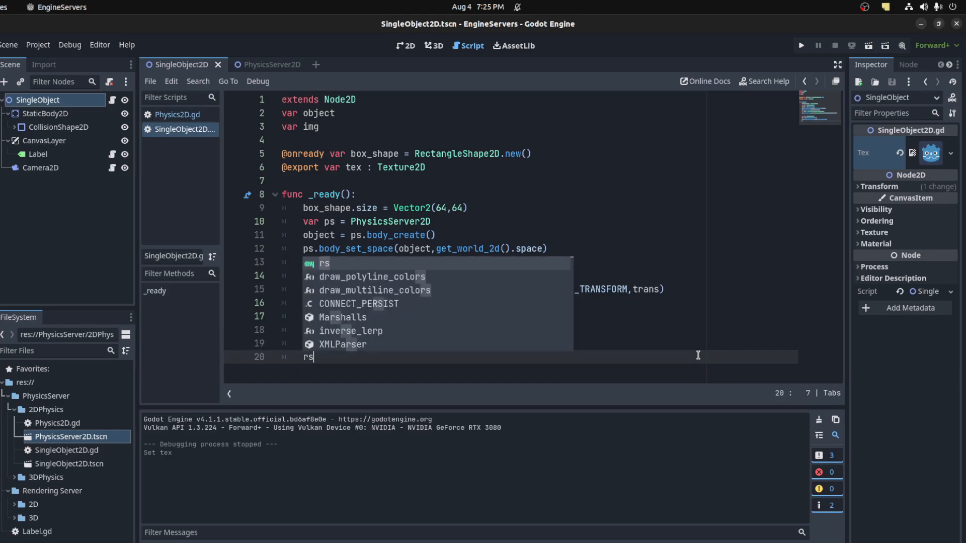
pyautogui.write('.')
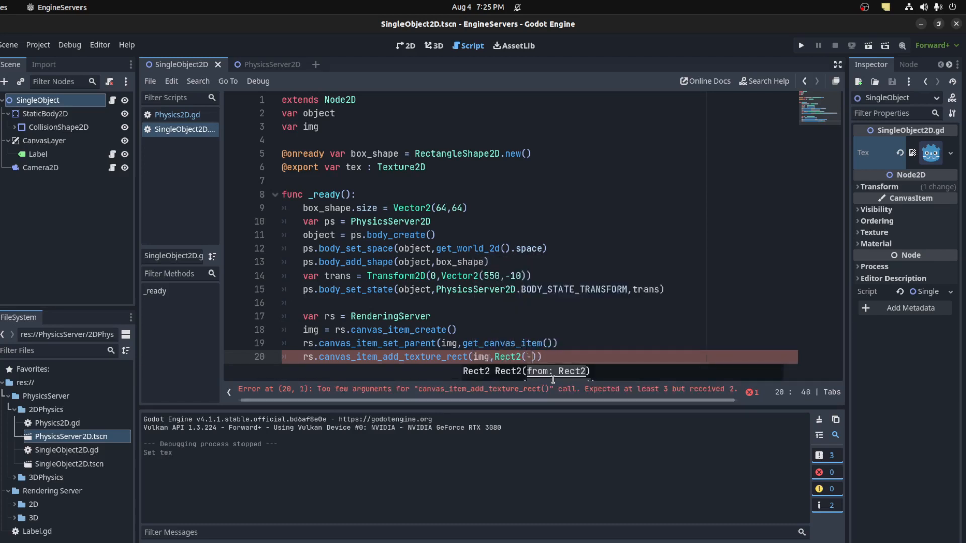
pyautogui.write('32,')
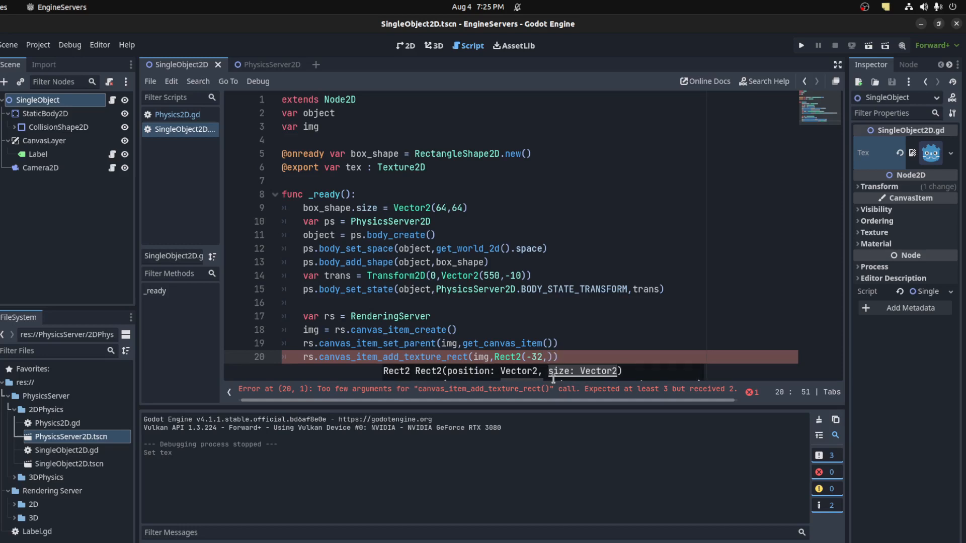
pyautogui.write('-32,')
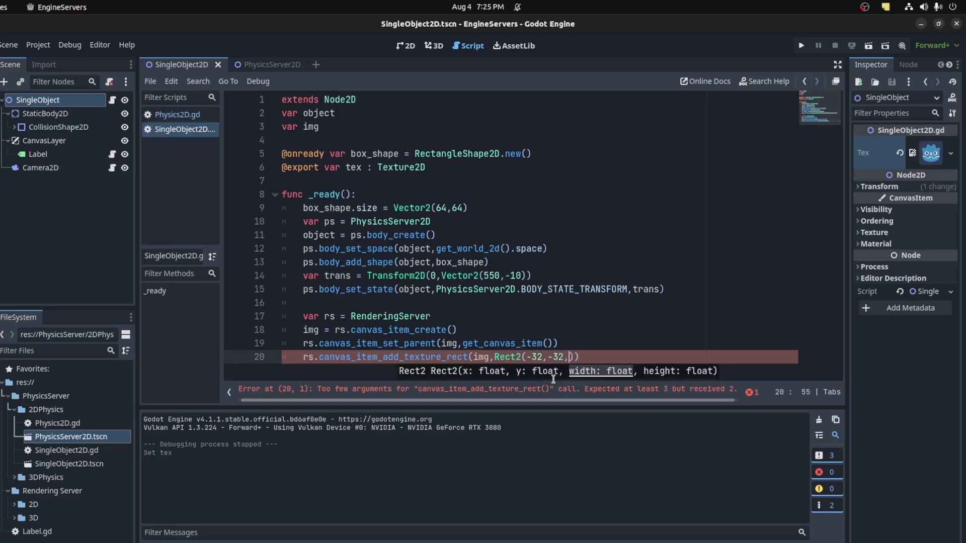
pyautogui.write('64,64')
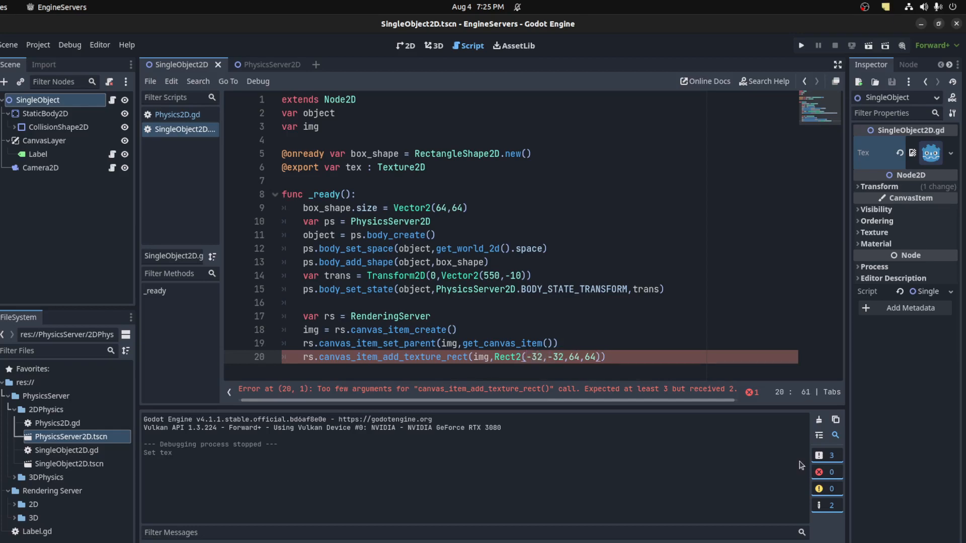
pyautogui.write(',tex')
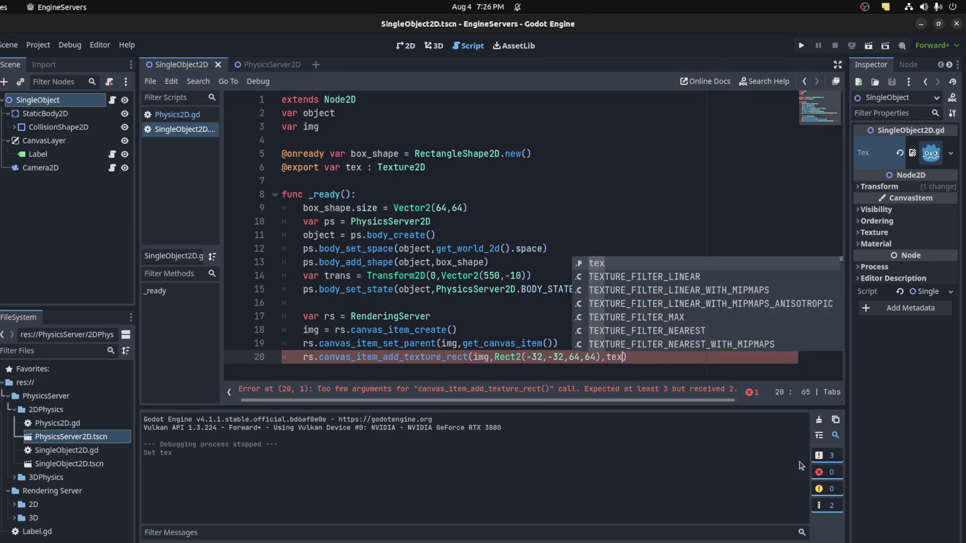
pyautogui.press('Return')
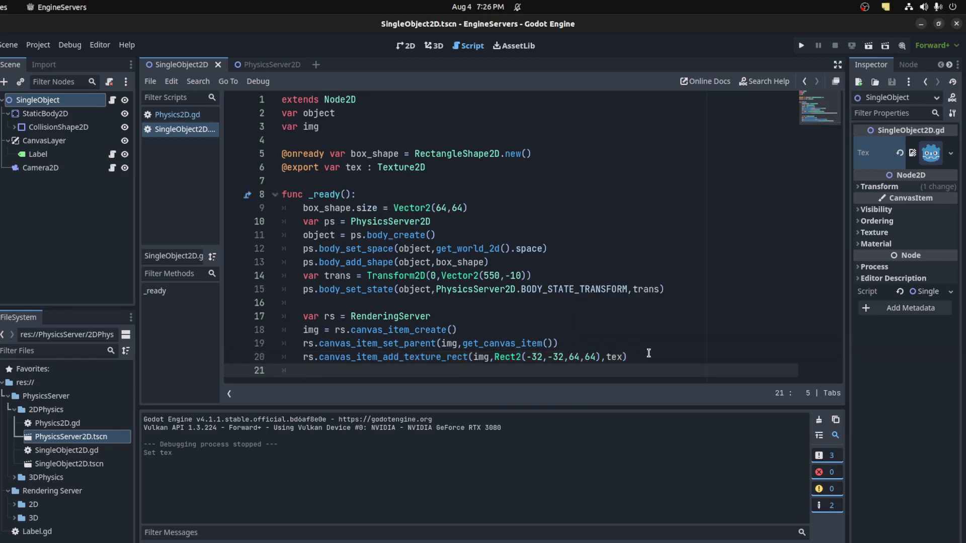
# - Set img's canvas item transform to trans
pyautogui.write('rs.')
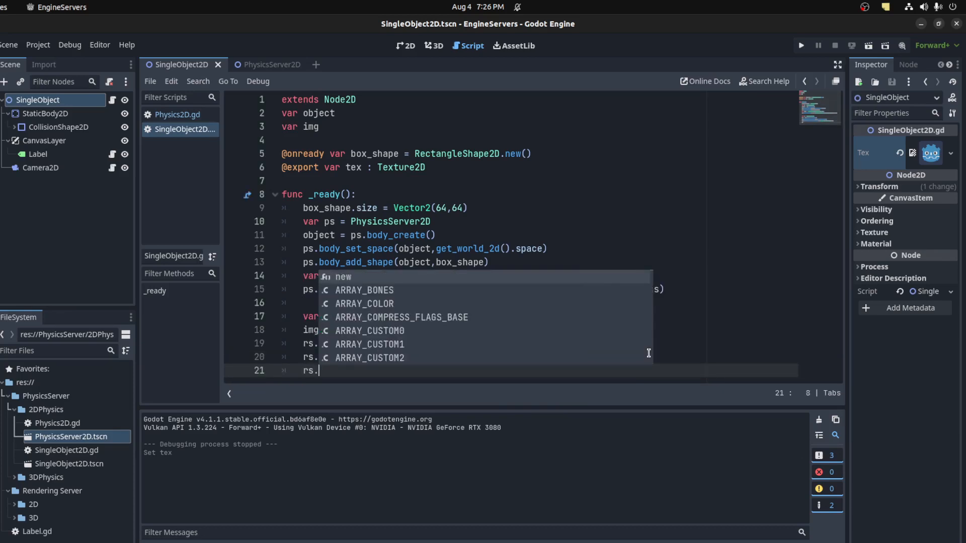
pyautogui.write('canvas_item_set_')
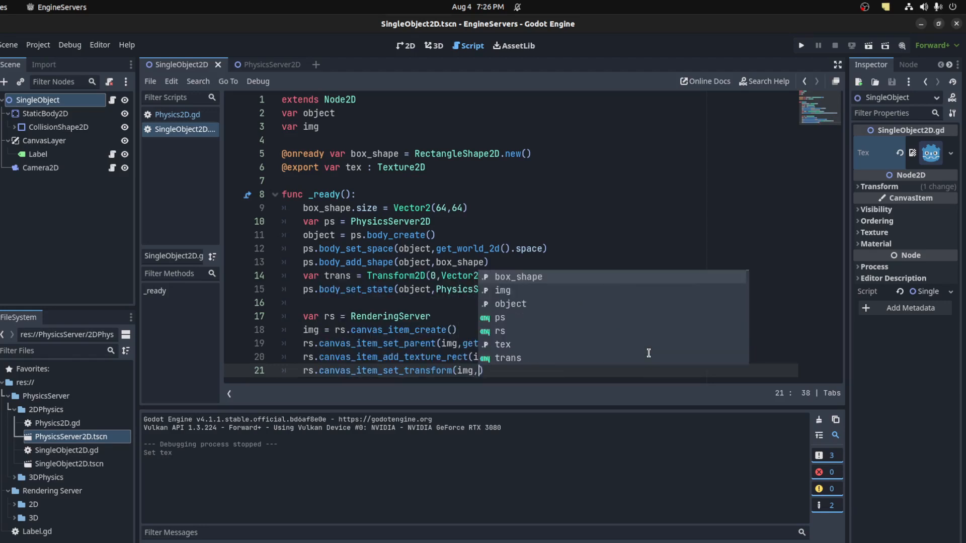
pyautogui.write('tran')
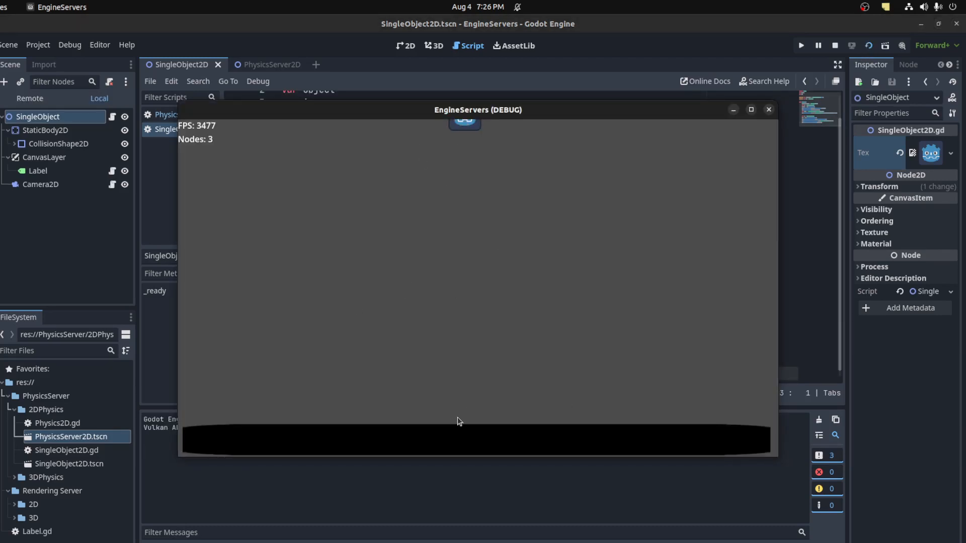
pyautogui.moveTo(489, 411)
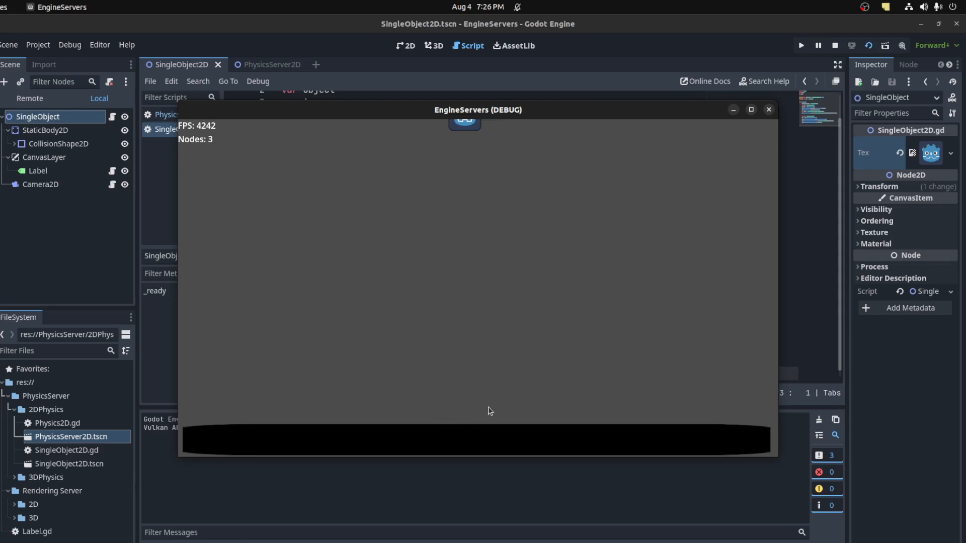
pyautogui.moveTo(764, 126)
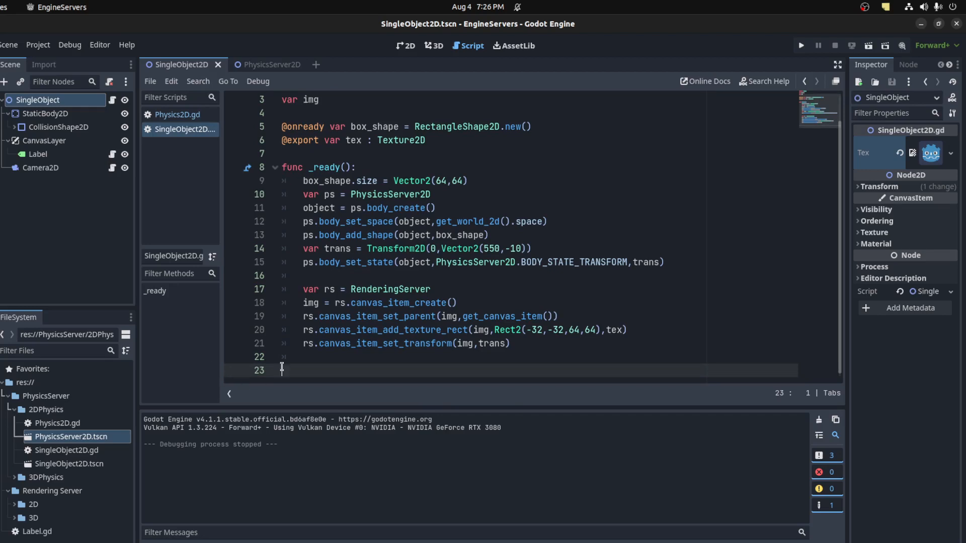
# - Add _physics_process reading the body's BODY_STATE_TRANSFORM into trans and applying it to img
pyautogui.write('func _physics_process(delta):')
pyautogui.write('vaer')
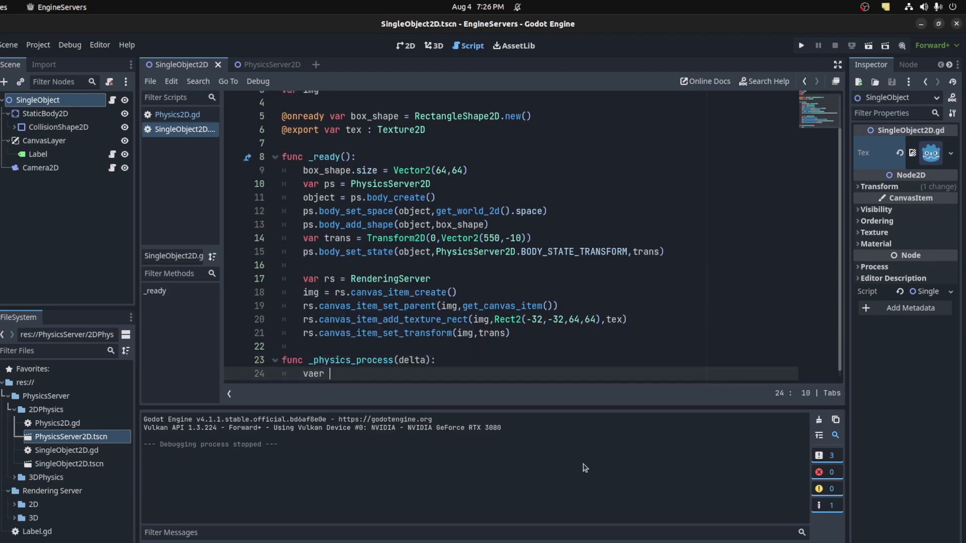
pyautogui.write('trans =')
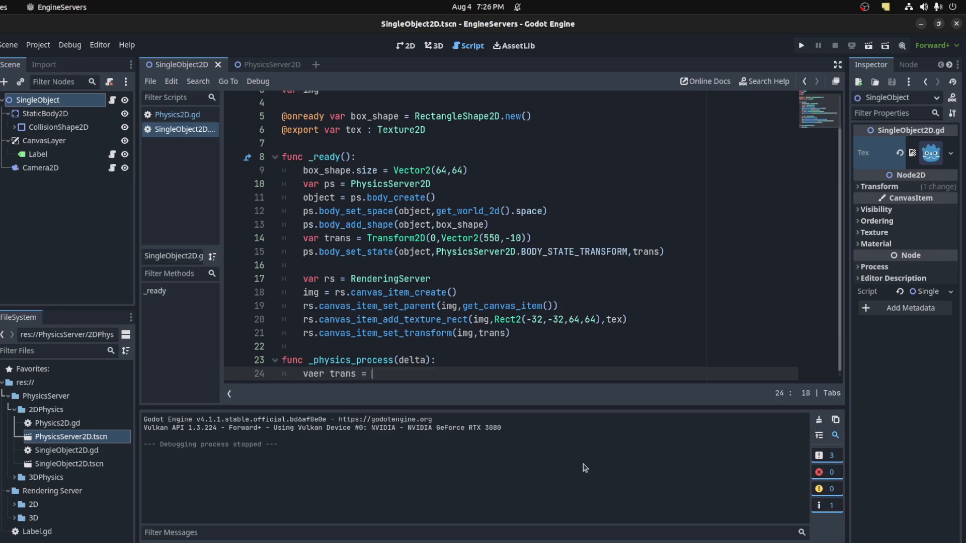
pyautogui.write('PhysicsServer3')
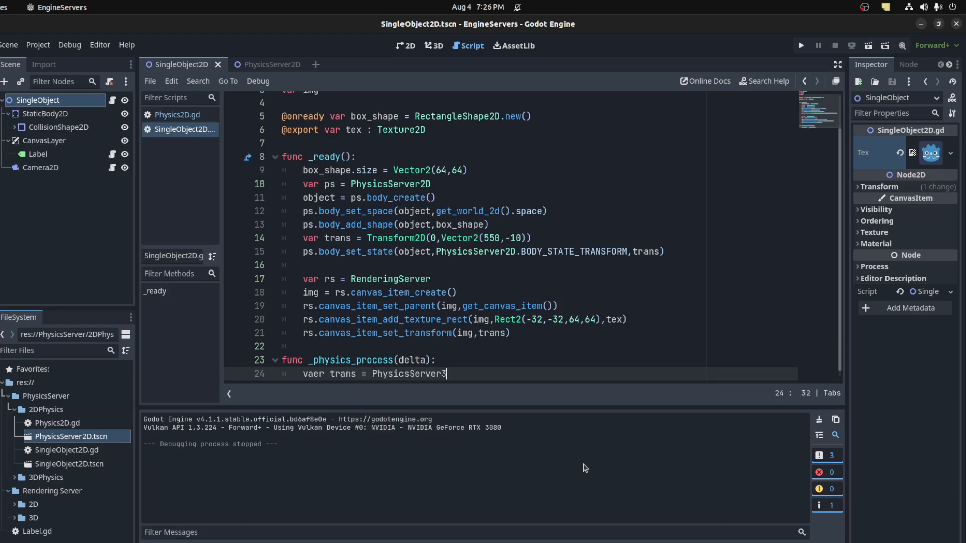
pyautogui.write('D.body_get_state(object,')
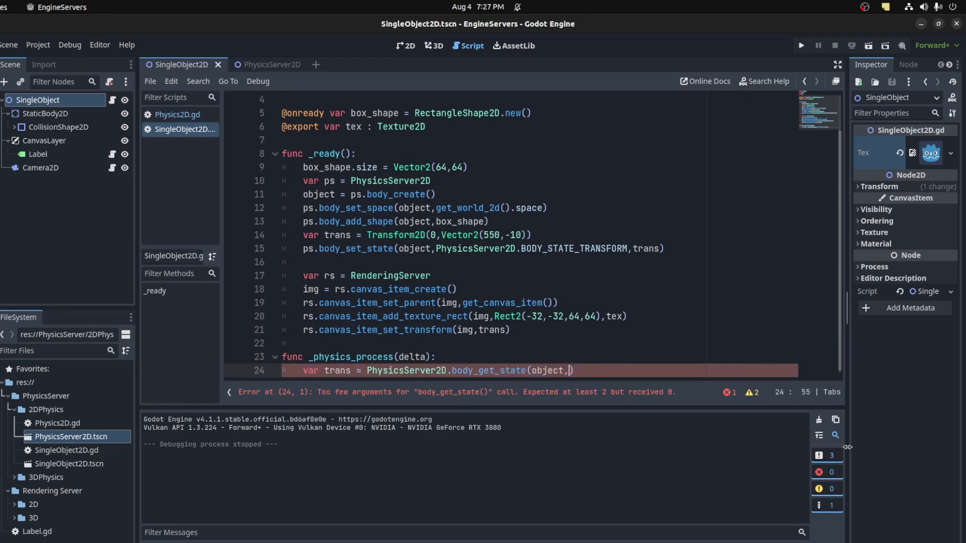
pyautogui.write('PhysicsServer2D.BODY_STATE_TRANSFORM')
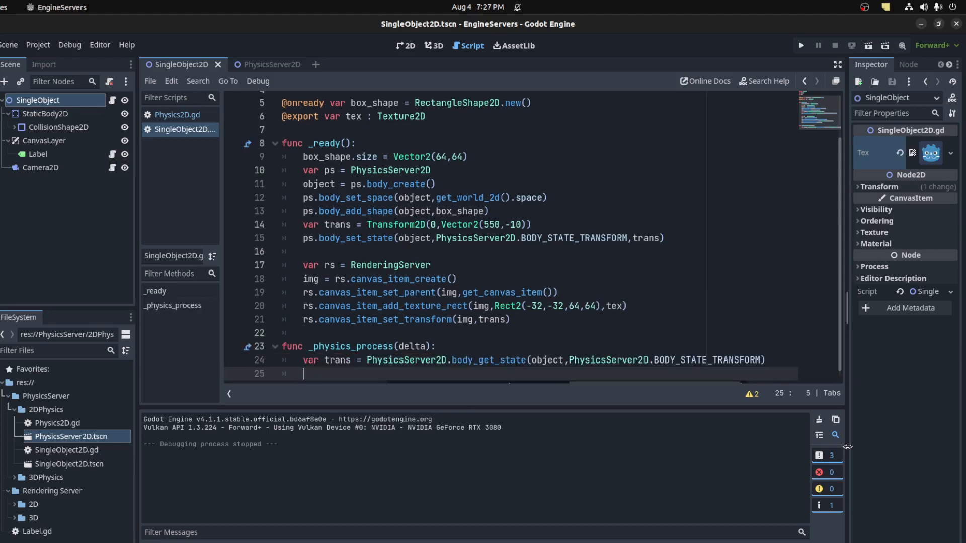
pyautogui.write('RenderingServer.canvas_item_se')
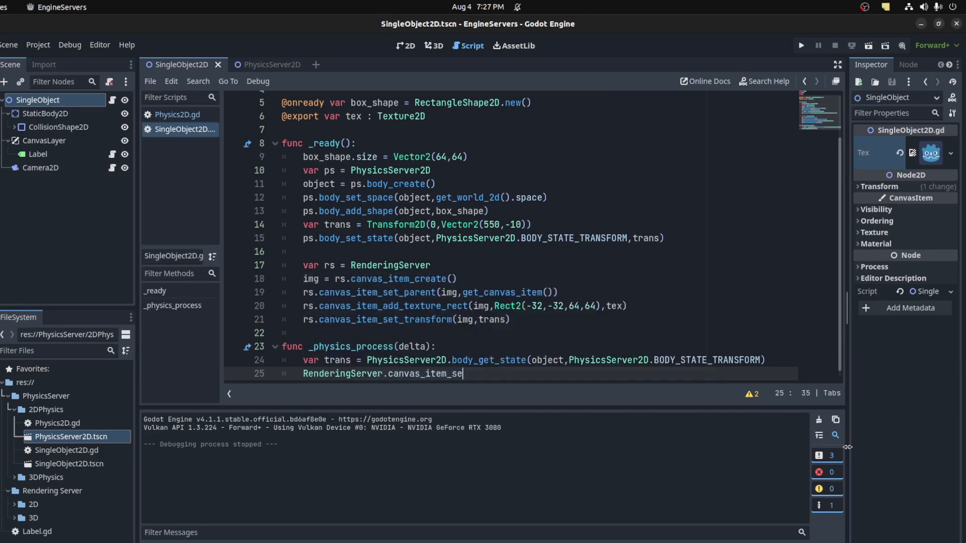
pyautogui.write('t_transform()')
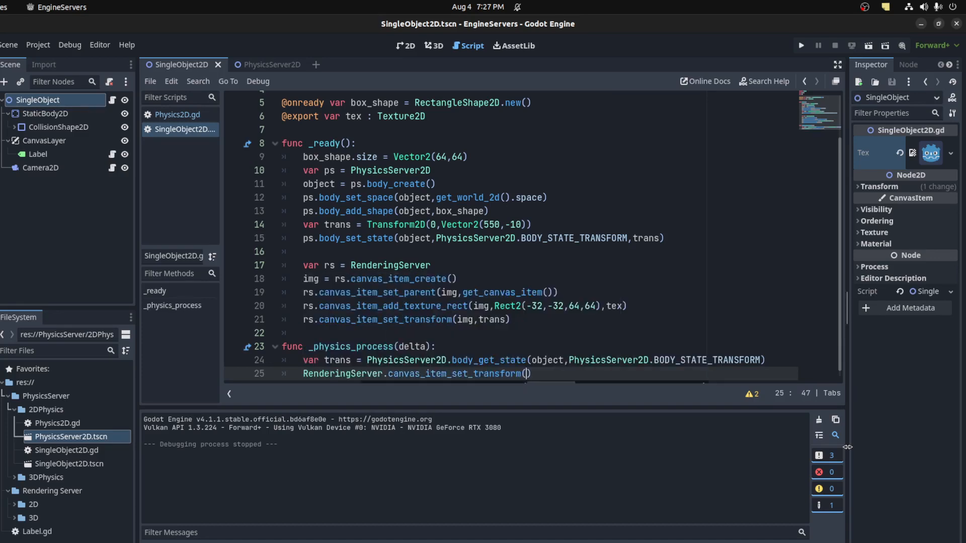
pyautogui.write('img')
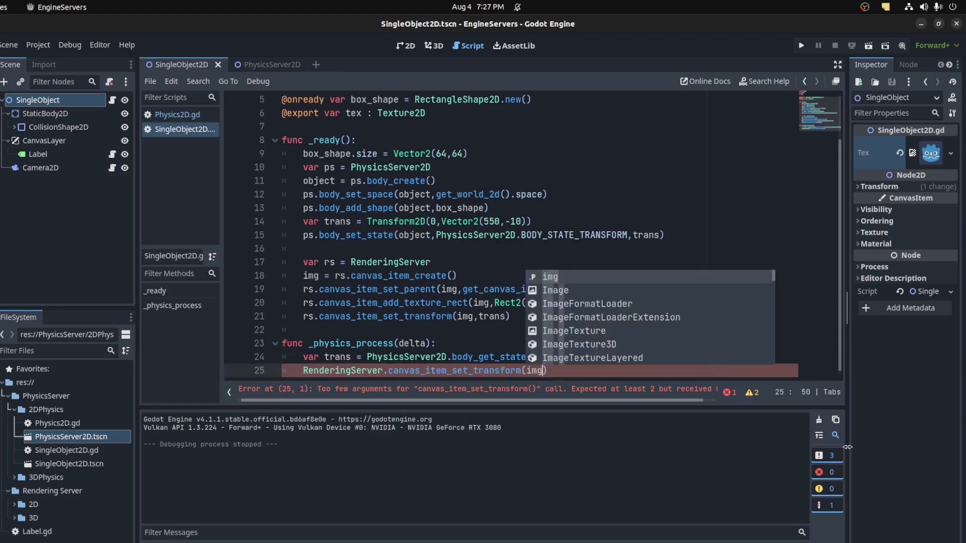
pyautogui.write('trans')
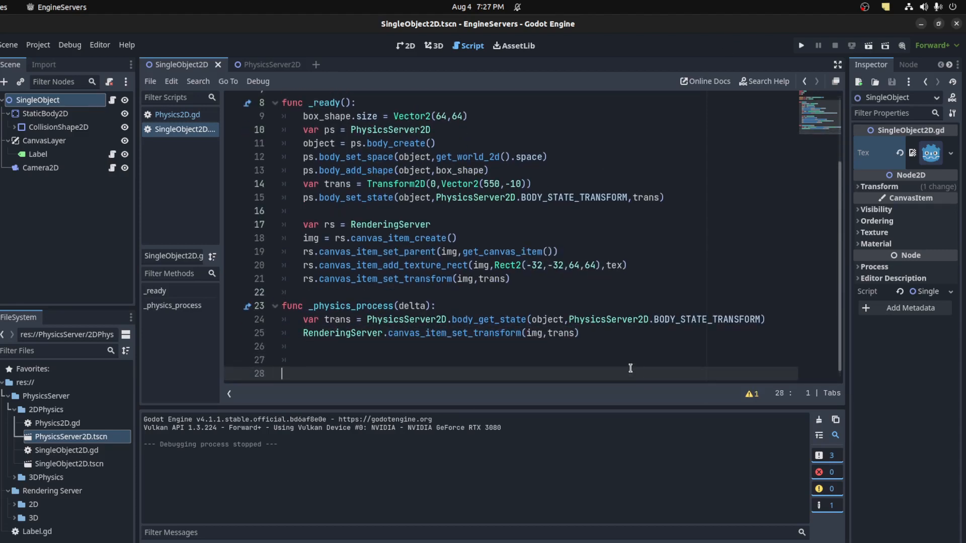
pyautogui.write('func _exit_tree():')
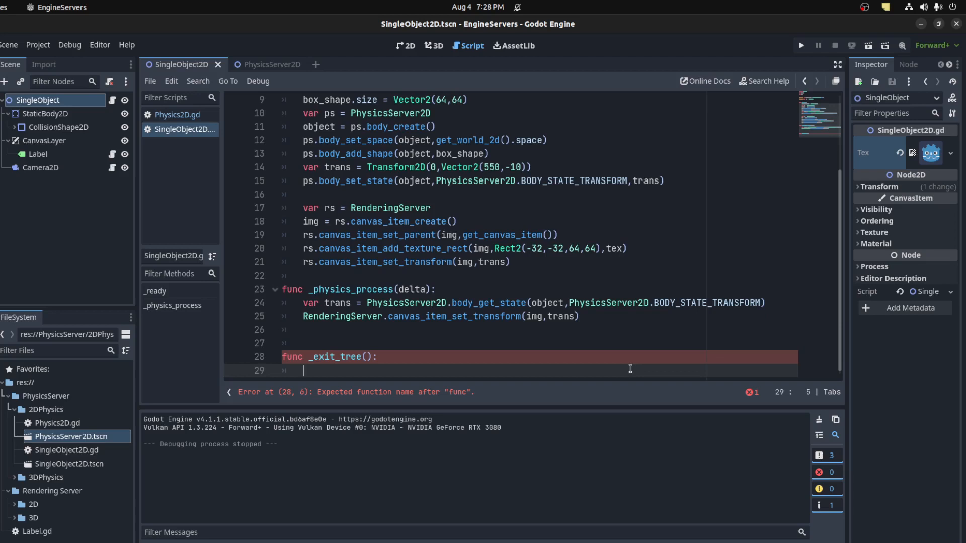
# - Add _exit_tree freeing the object RID with PhysicsServer2D.free_rid, then run the scene
pyautogui.write('P')
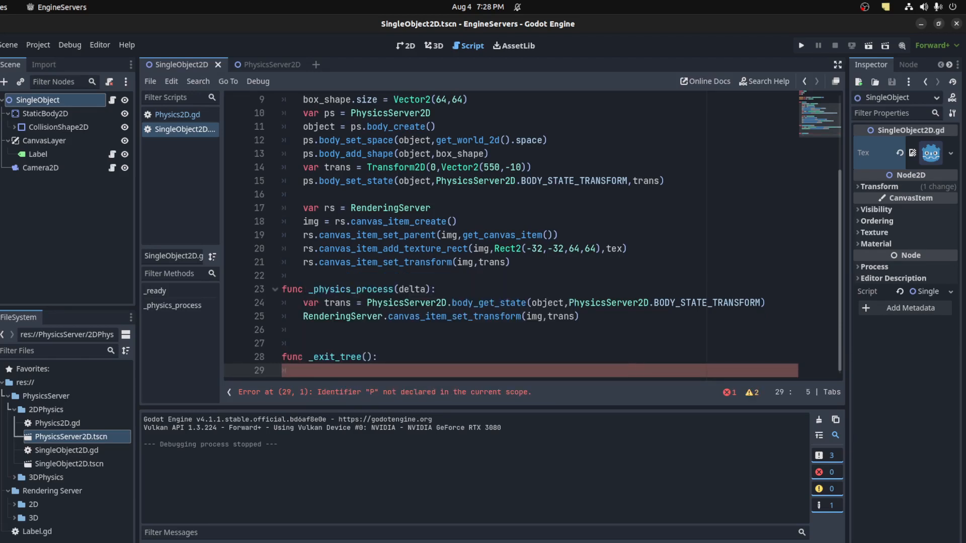
pyautogui.write('PhysicsServer2D.free_rid(object)')
pyautogui.write('RenderingServer.free_rid(img)')
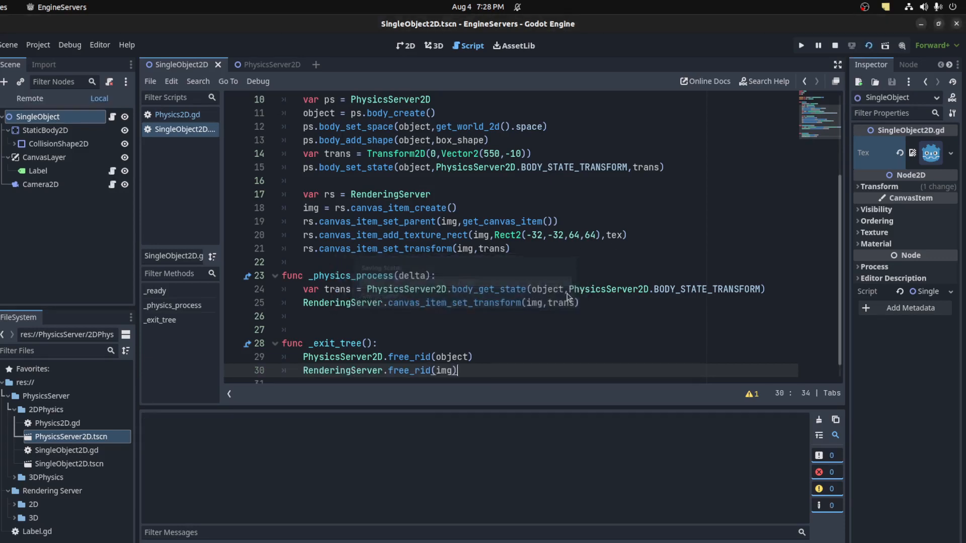
pyautogui.click(801, 45)
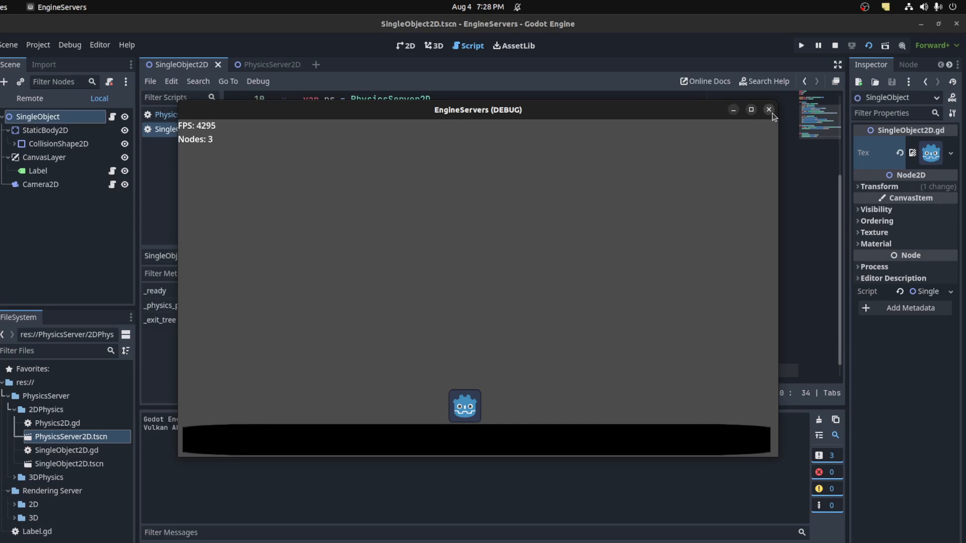
pyautogui.moveTo(768, 137)
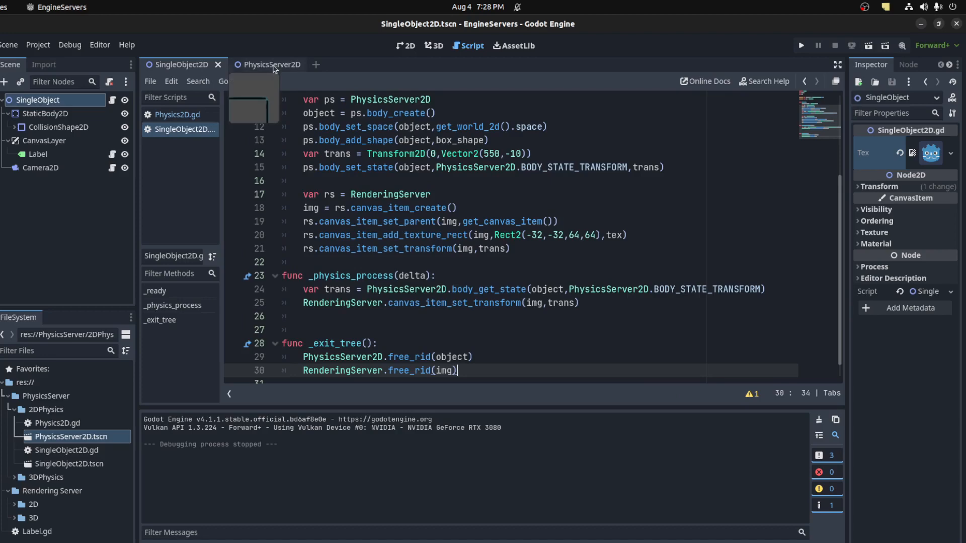
pyautogui.click(271, 64)
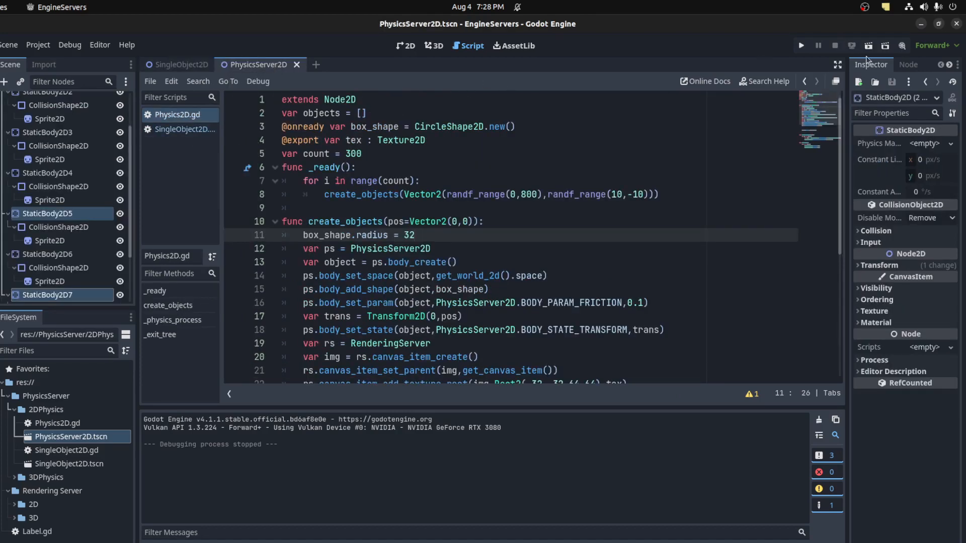
pyautogui.click(801, 46)
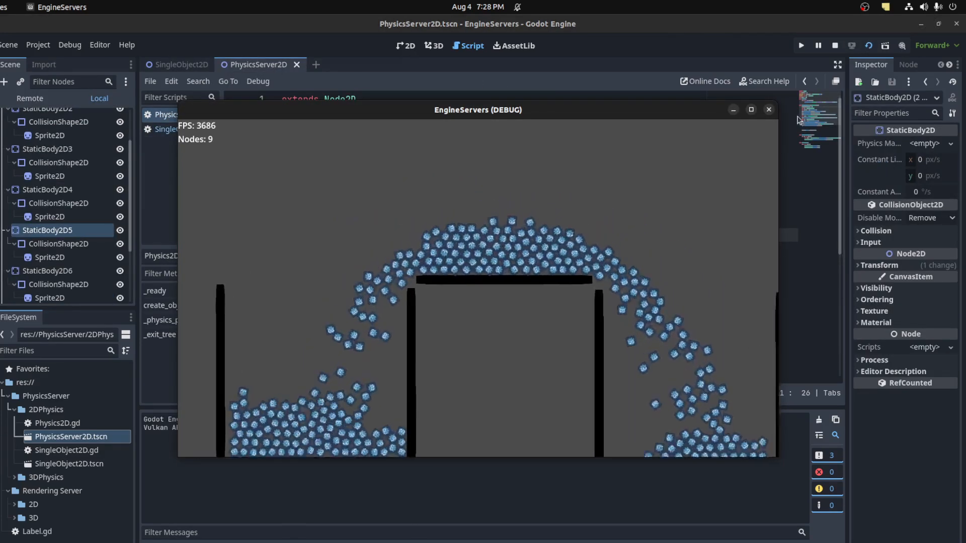
pyautogui.click(768, 110)
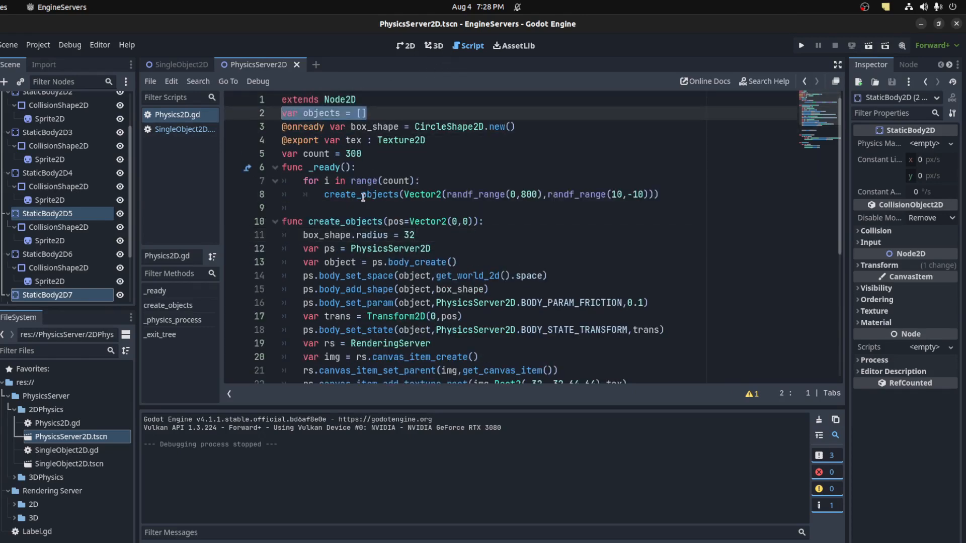
pyautogui.click(354, 154)
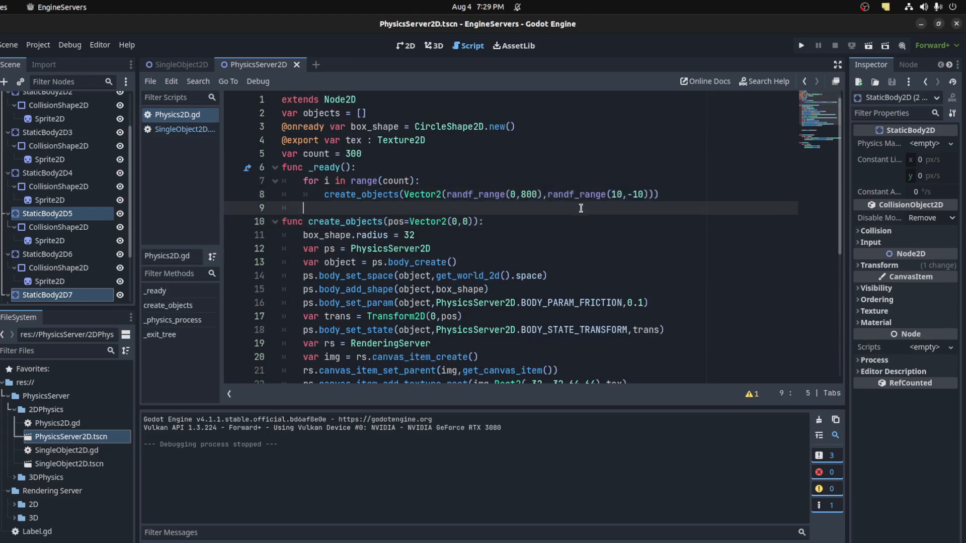
pyautogui.scroll(-3)
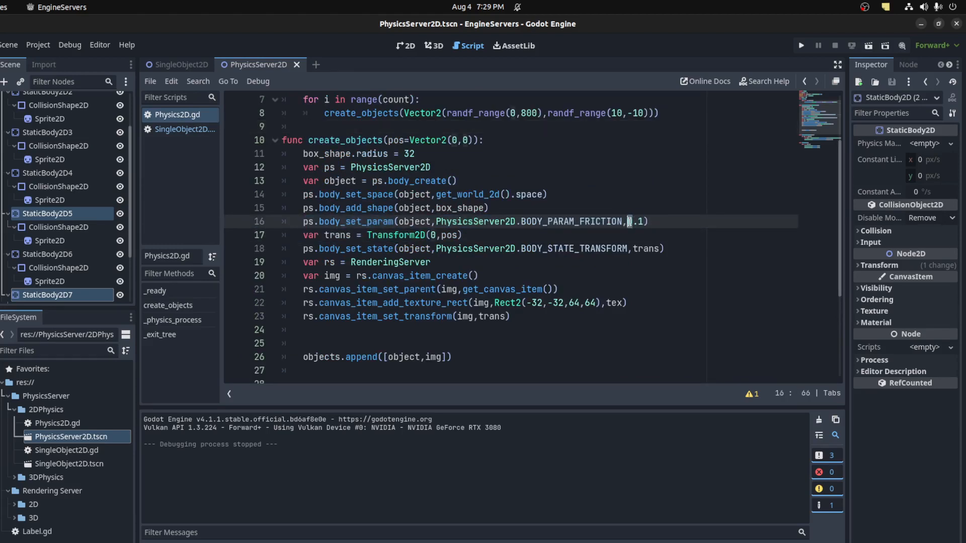
pyautogui.click(181, 64)
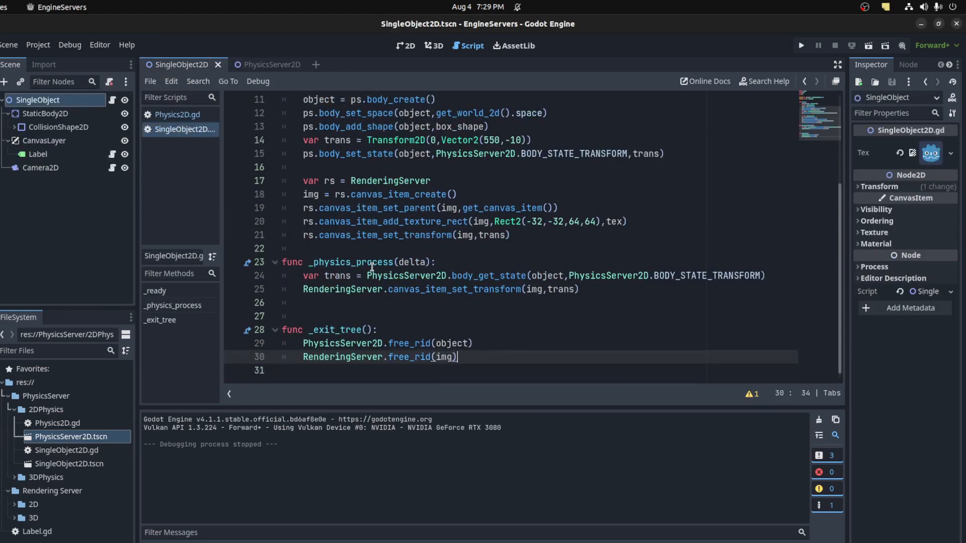
# - Set the body's BODY_PARAM_BOUNCE to 0.8 in _ready and run the scene
pyautogui.scroll(3)
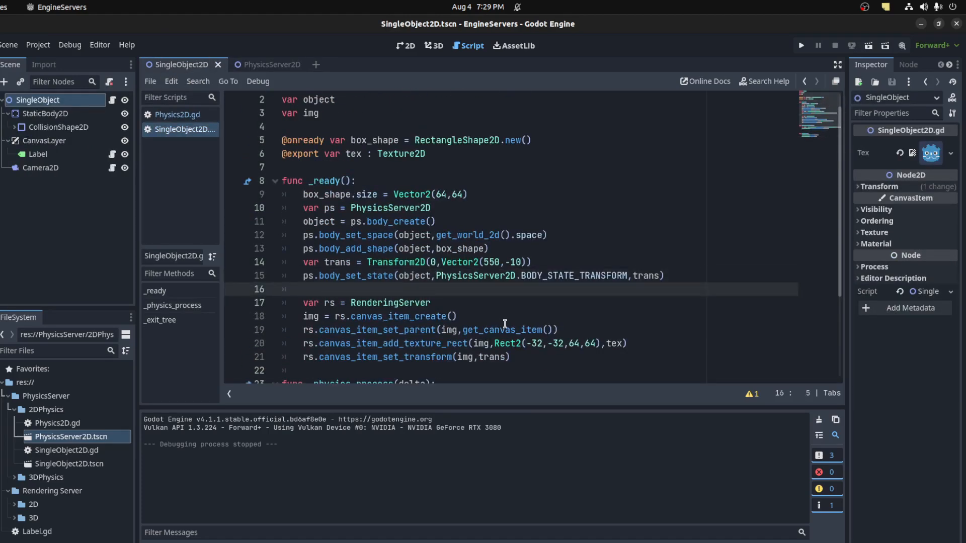
pyautogui.write('ps.')
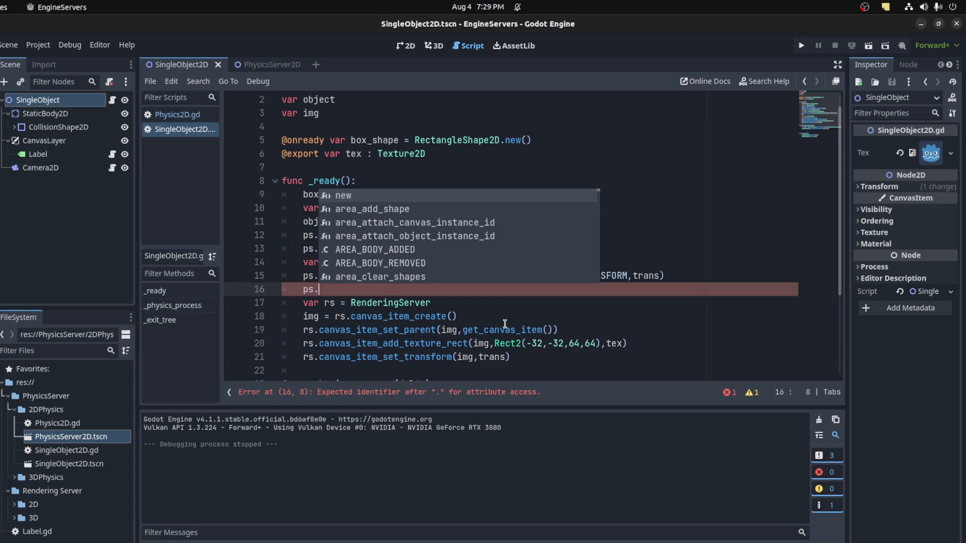
pyautogui.write('body_set_param(')
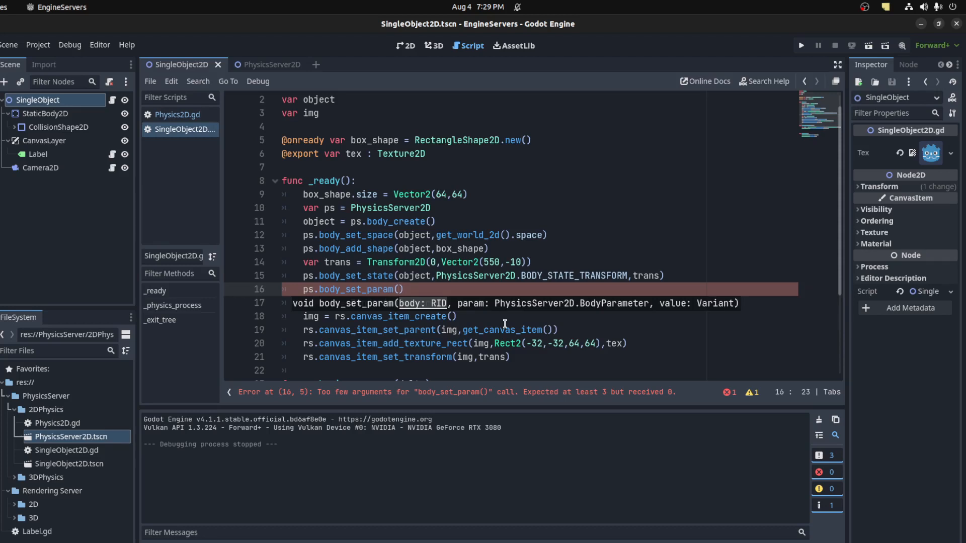
pyautogui.write('object,PhysicsServer2D.BODY_PARAM_BOUNCE,')
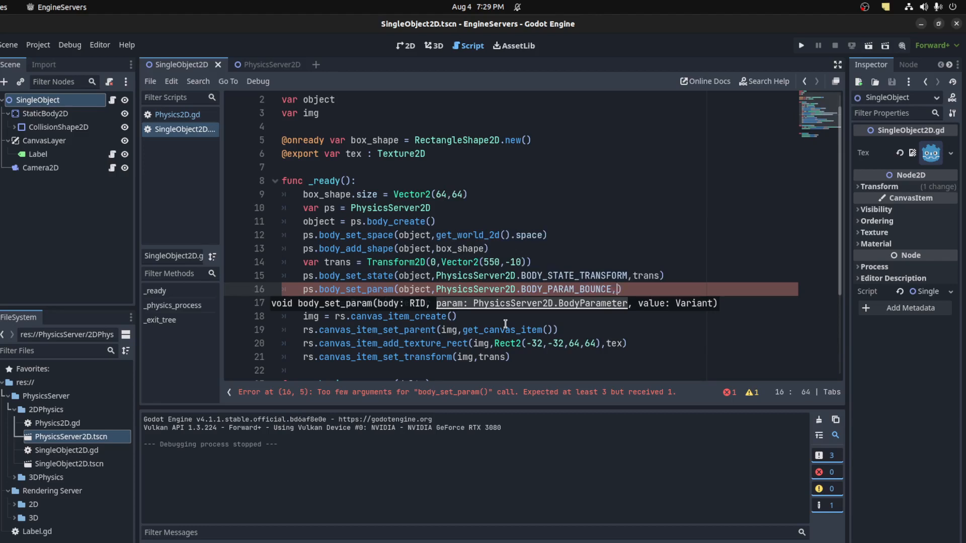
pyautogui.write('0.8')
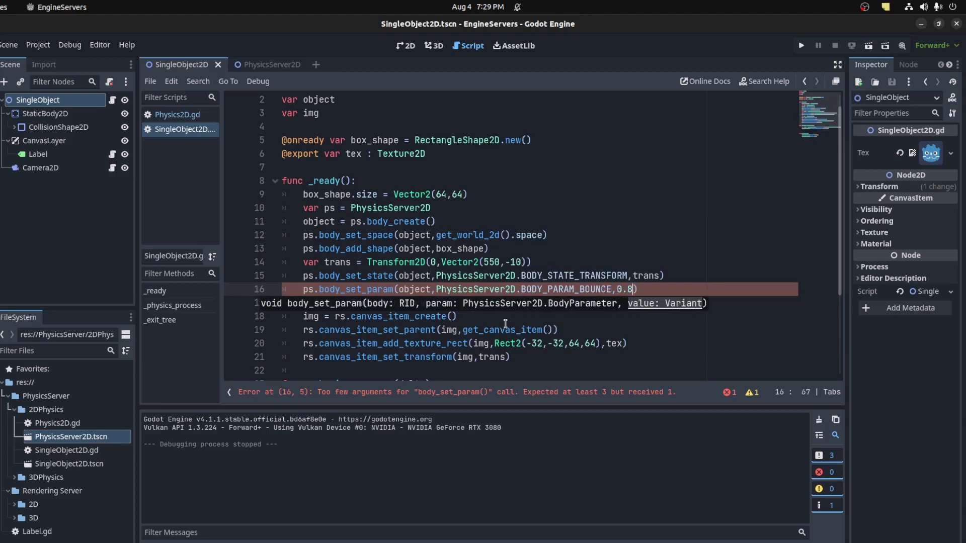
pyautogui.write(')')
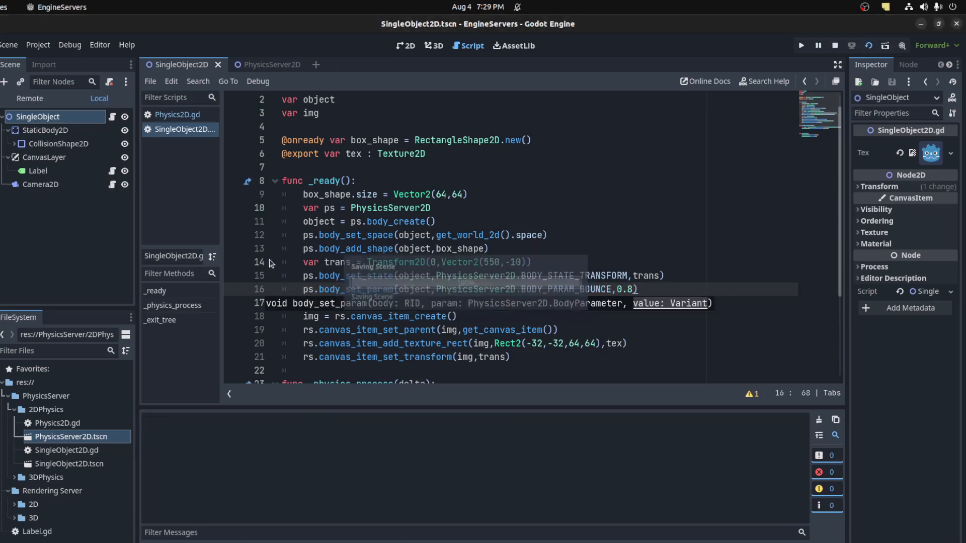
pyautogui.click(800, 46)
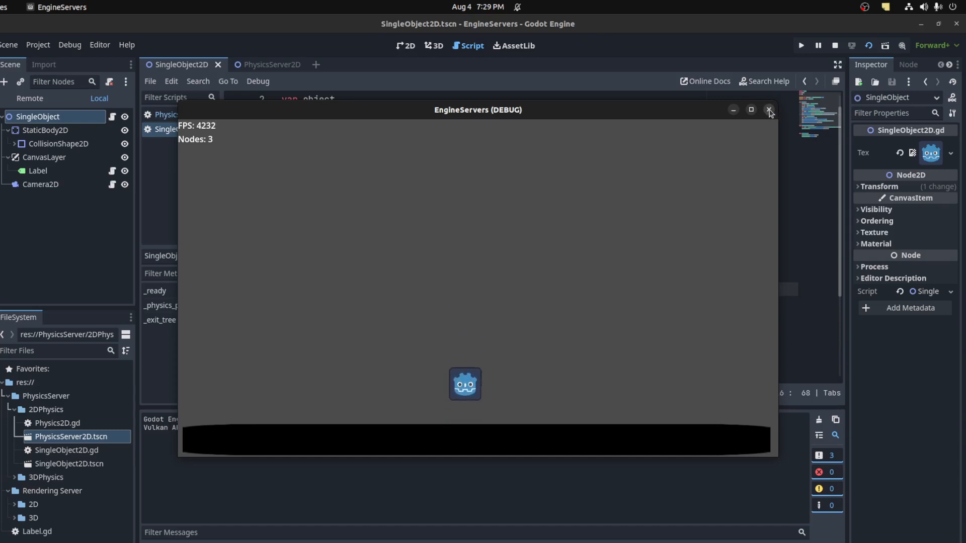
# - Close the EngineServers (DEBUG) game window
pyautogui.click(769, 110)
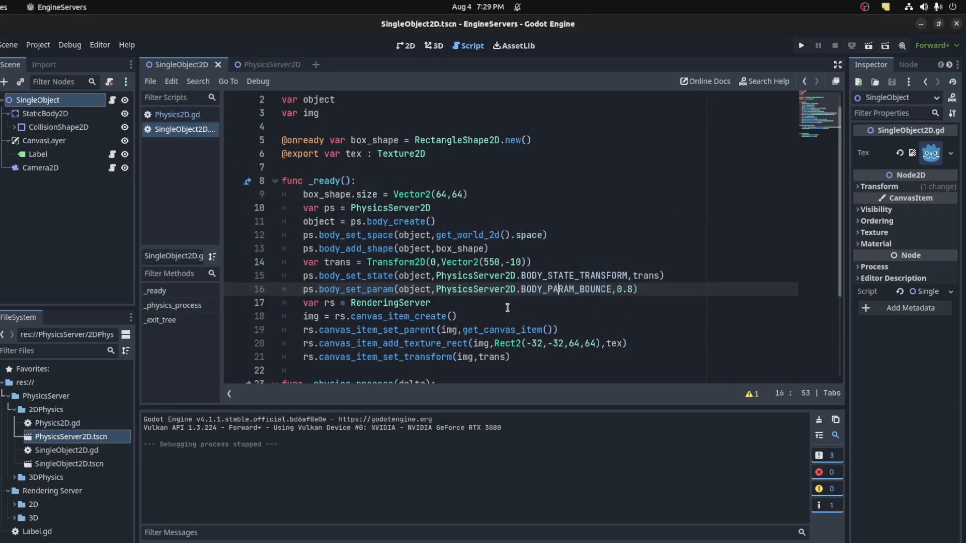